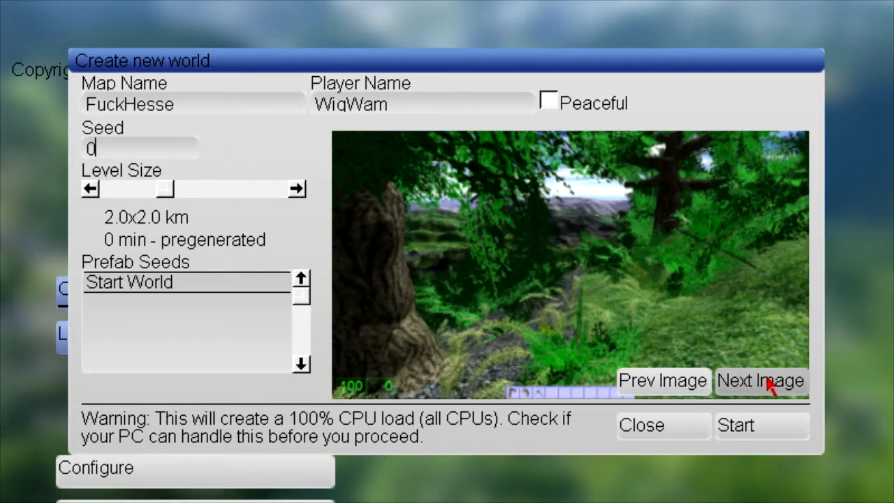
Step: Advance the world preview to the next sample image, then close the Create new world dialog
left_click(760, 380)
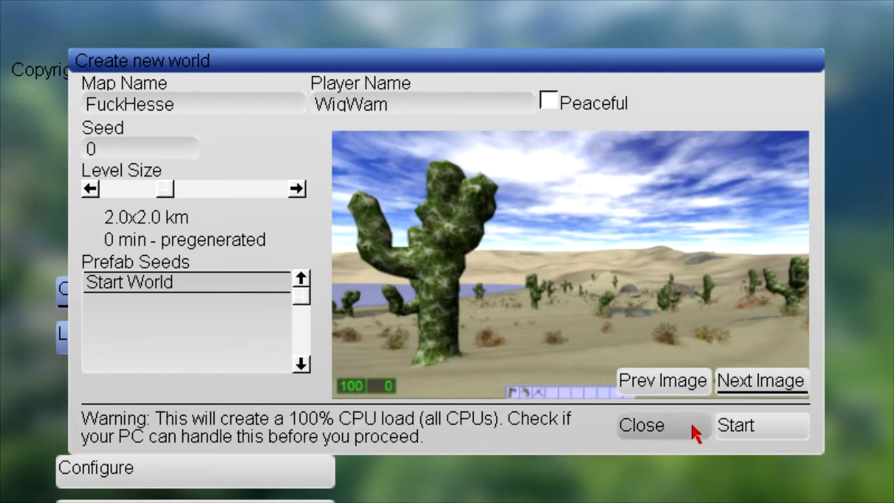
left_click(736, 425)
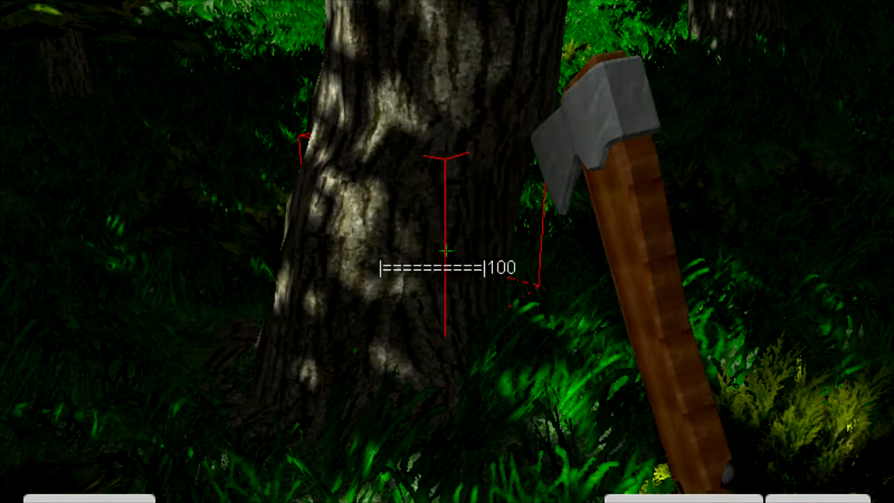
Step: Chop the tree trunk with the axe, then strike the remaining stump
left_click(447, 251)
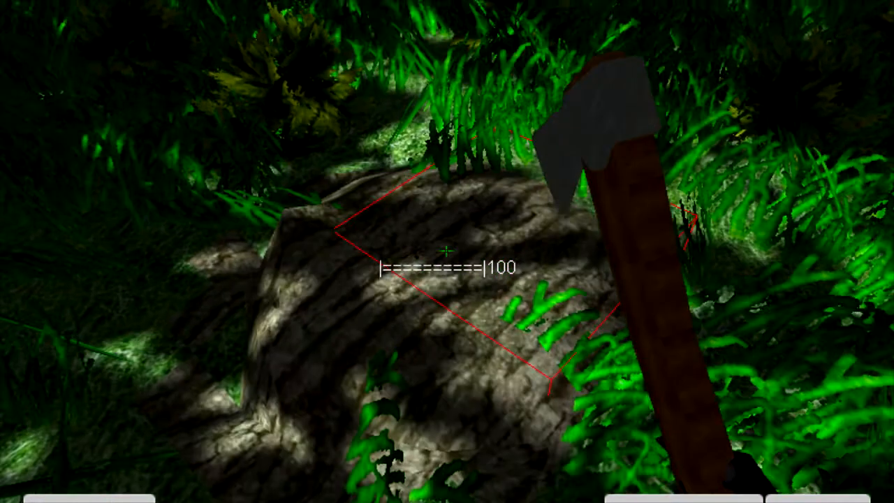
left_click(447, 252)
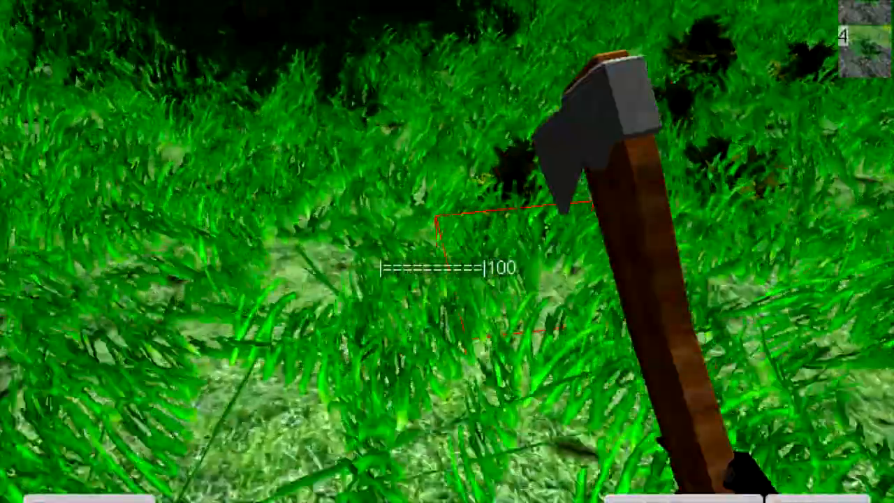
mouse_move(447, 251)
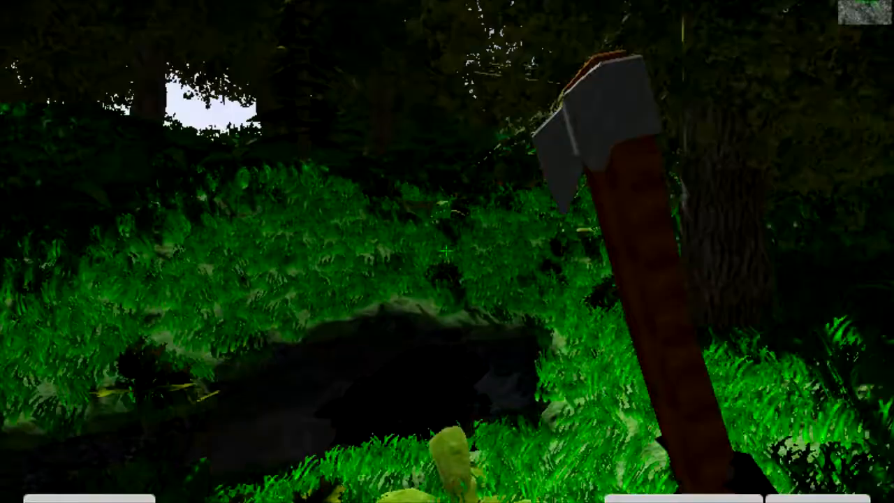
mouse_move(447, 251)
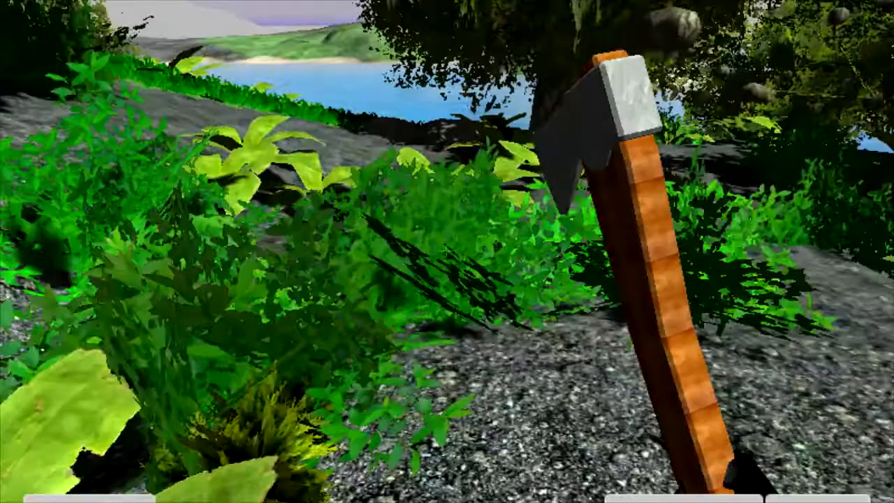
mouse_move(447, 252)
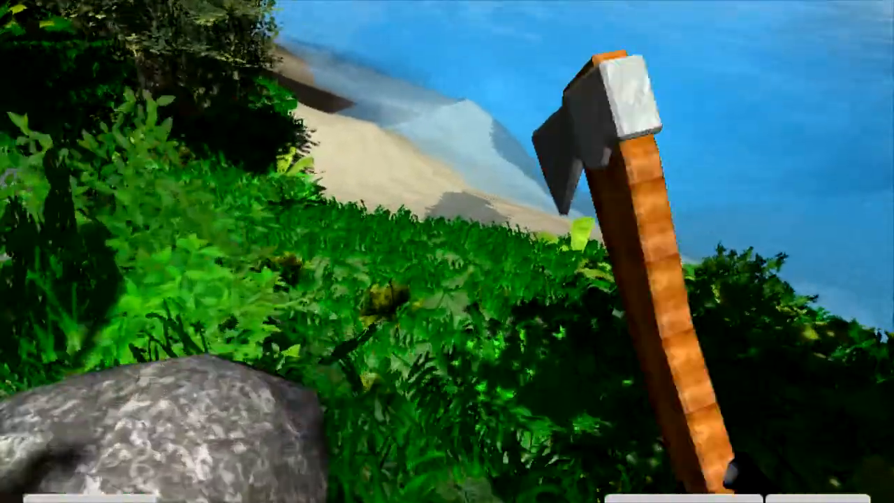
mouse_move(447, 251)
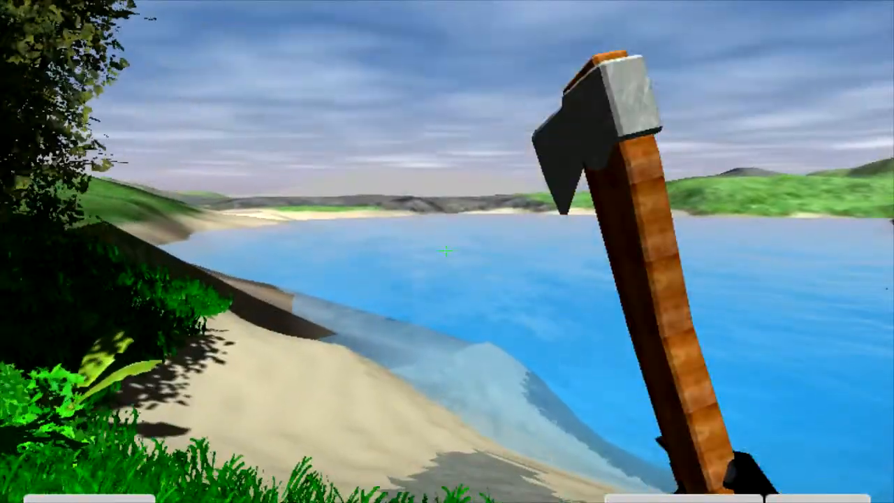
mouse_move(447, 251)
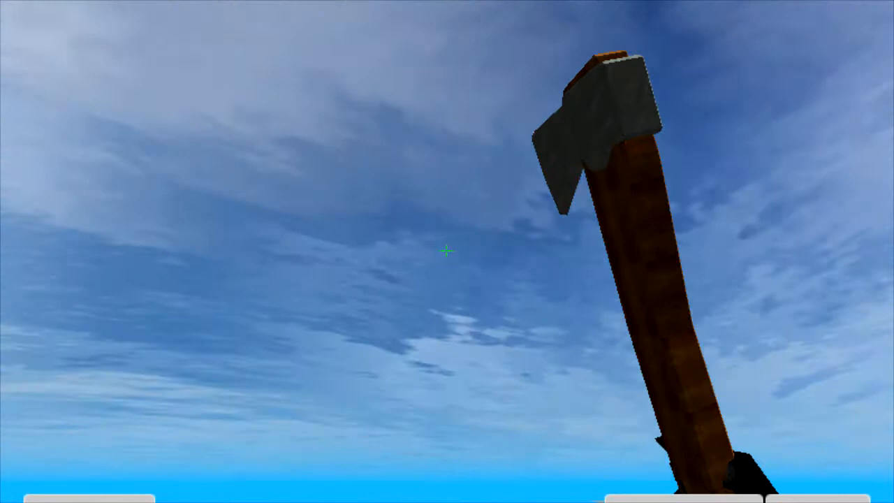
mouse_move(447, 251)
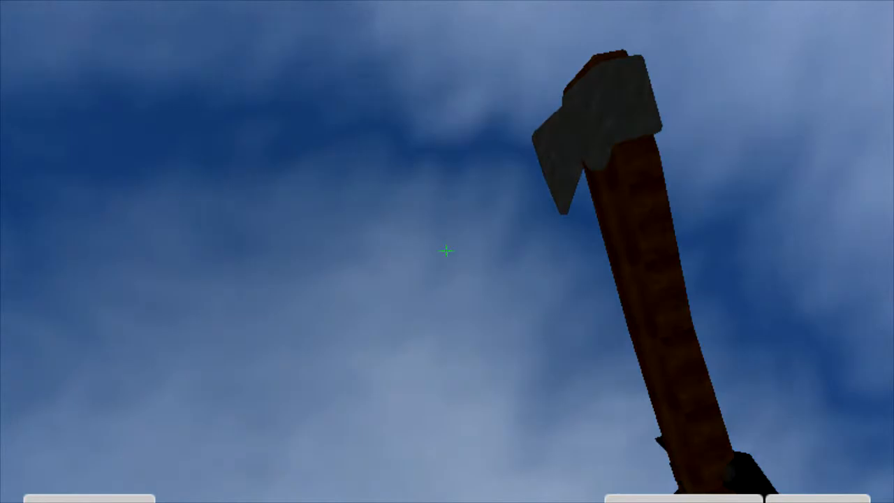
mouse_move(447, 251)
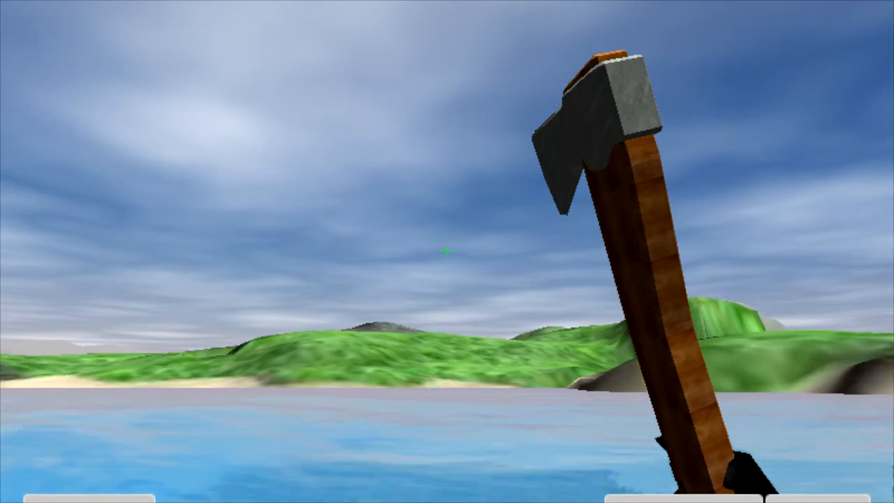
mouse_move(447, 251)
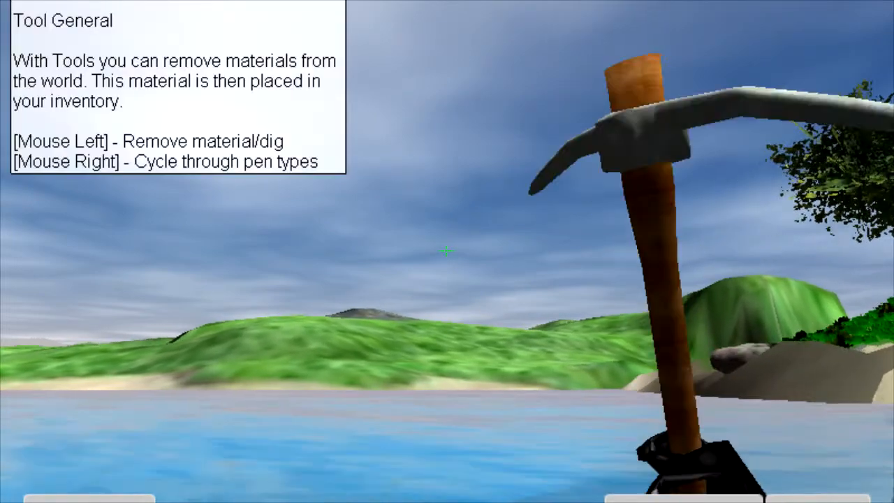
Step: Cycle through two tools until the shovel is in hand
right_click(447, 251)
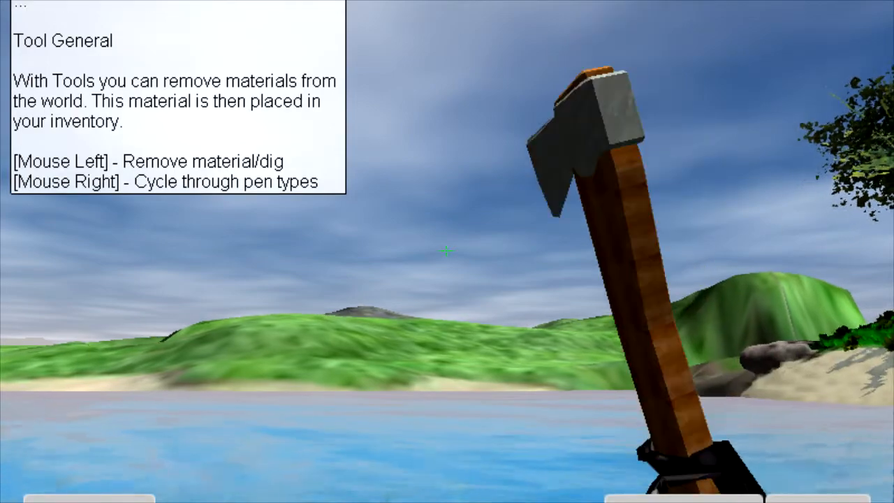
right_click(447, 251)
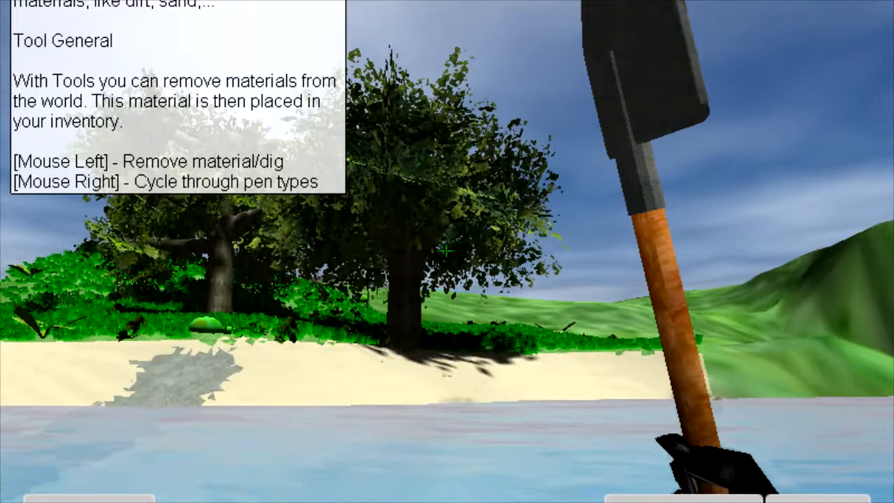
mouse_move(447, 252)
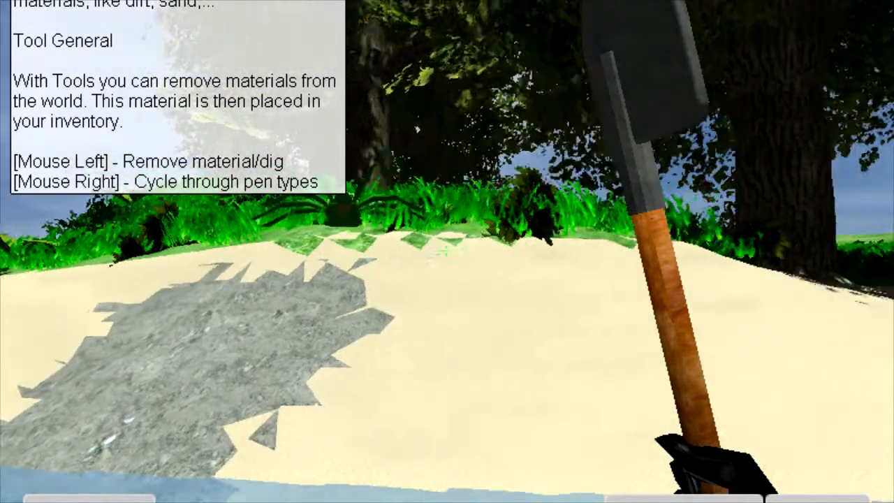
mouse_move(447, 252)
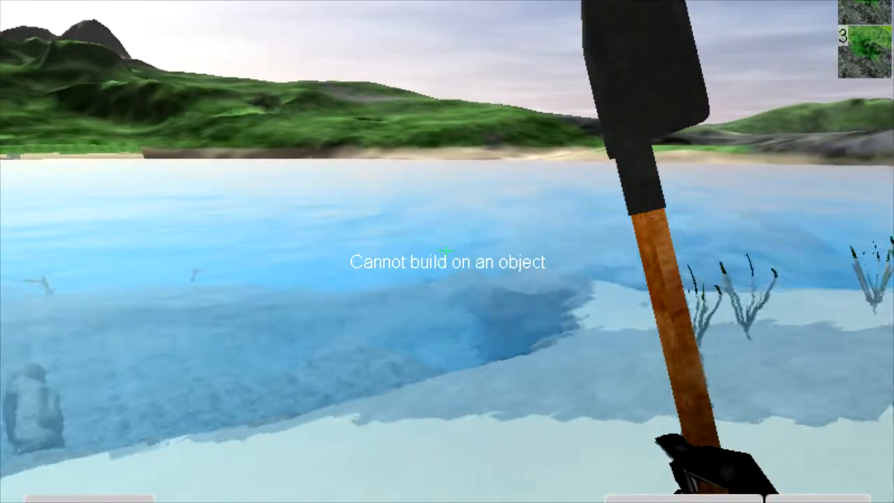
mouse_move(447, 252)
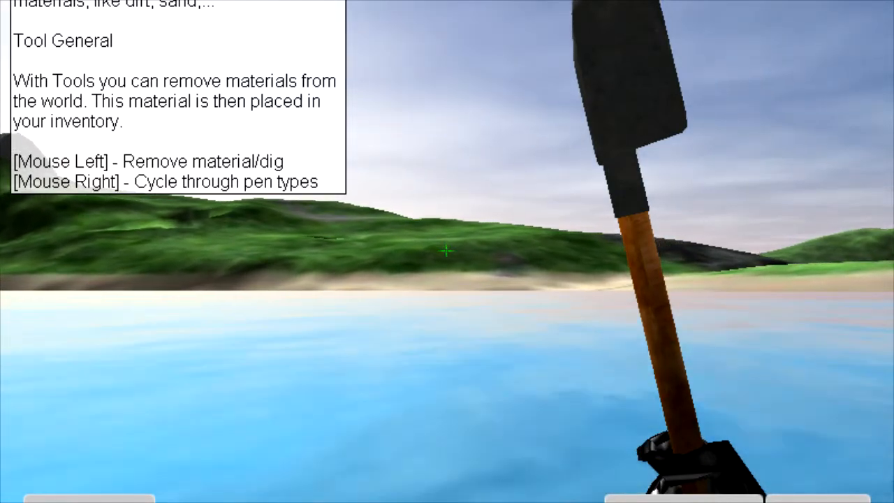
mouse_move(447, 251)
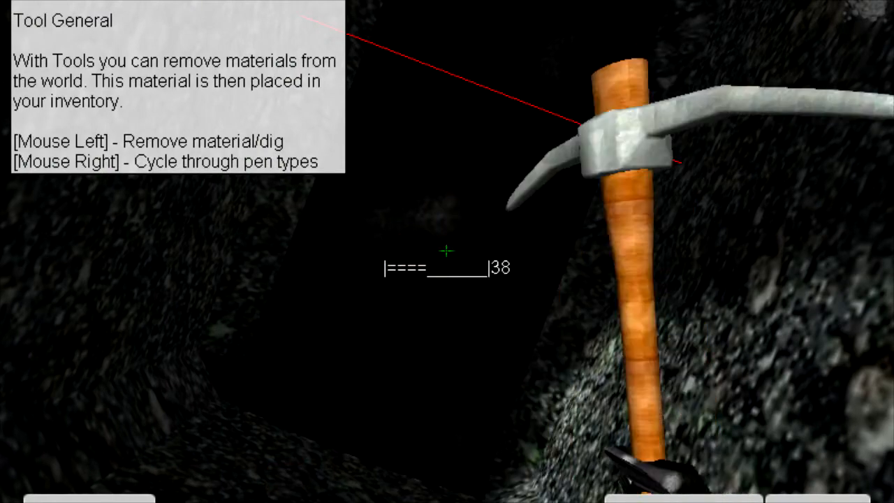
Step: Mine the cave rock, then bring up the inventory showing Shovel Old
left_click(447, 251)
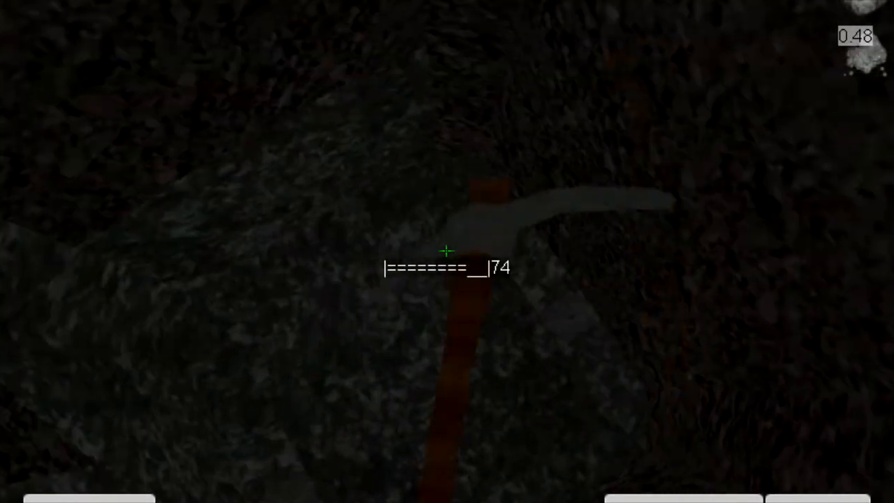
key("Escape")
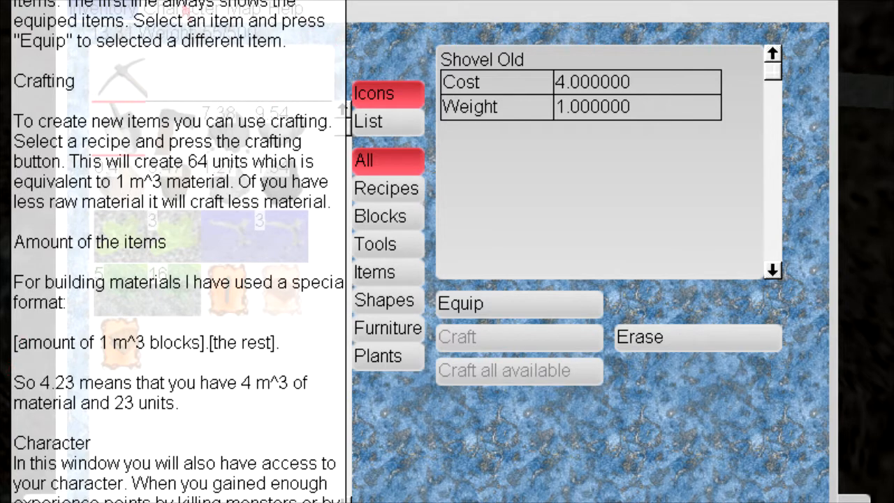
Step: Switch the inventory to List view and pick the All filter
left_click(368, 120)
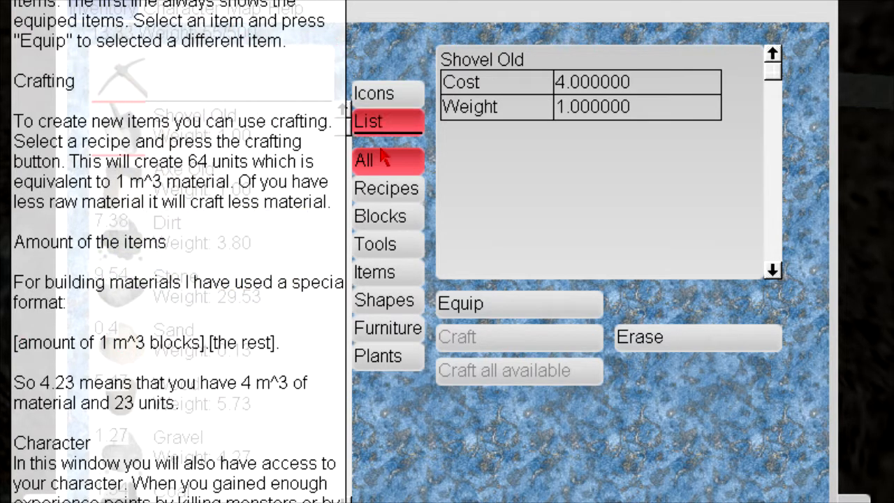
left_click(386, 188)
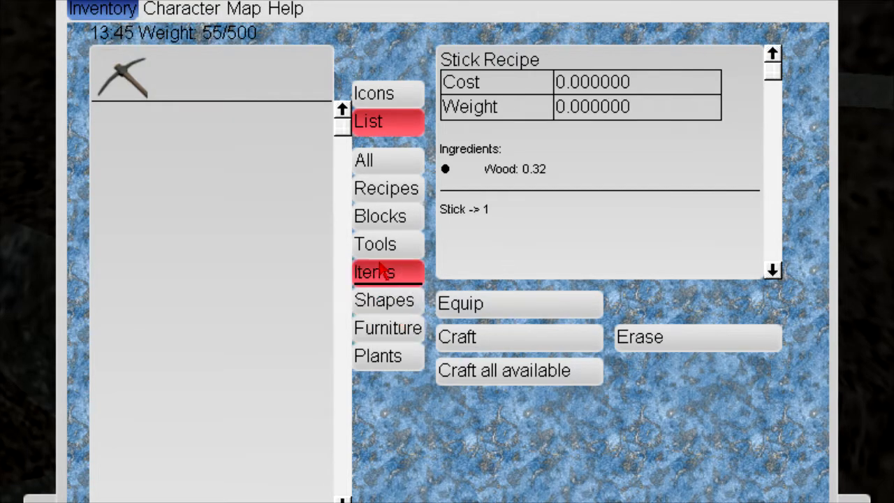
Step: Cycle the inventory filters through blocks, tools and all items, ending on plants
left_click(380, 215)
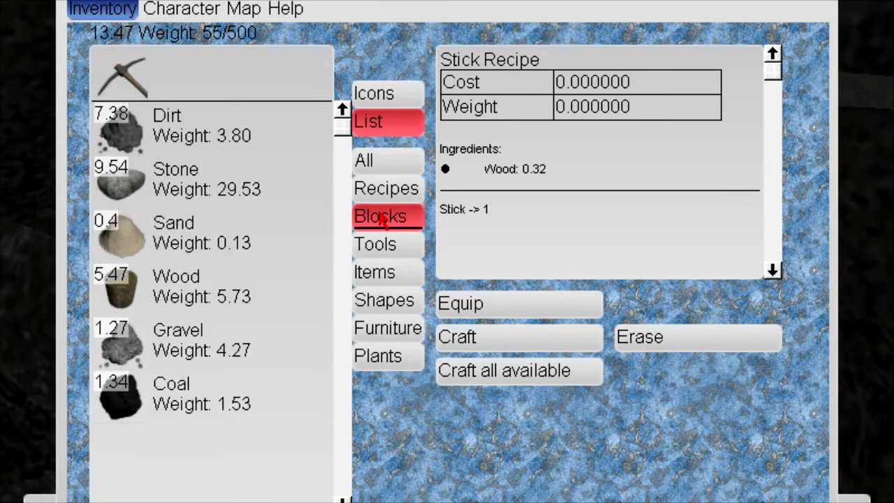
left_click(375, 244)
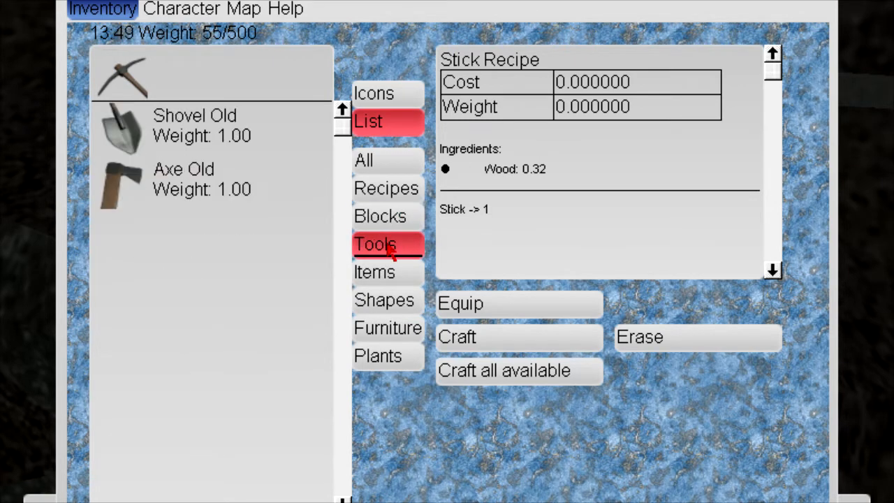
left_click(385, 188)
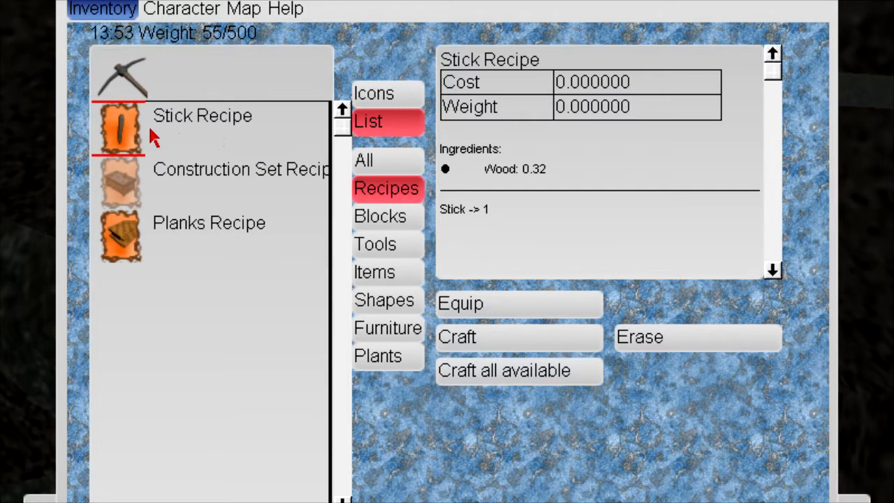
left_click(363, 160)
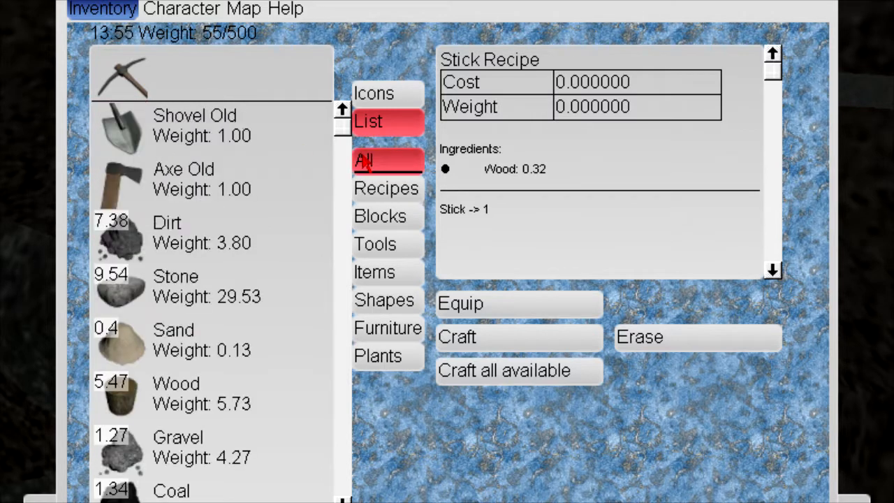
left_click(377, 355)
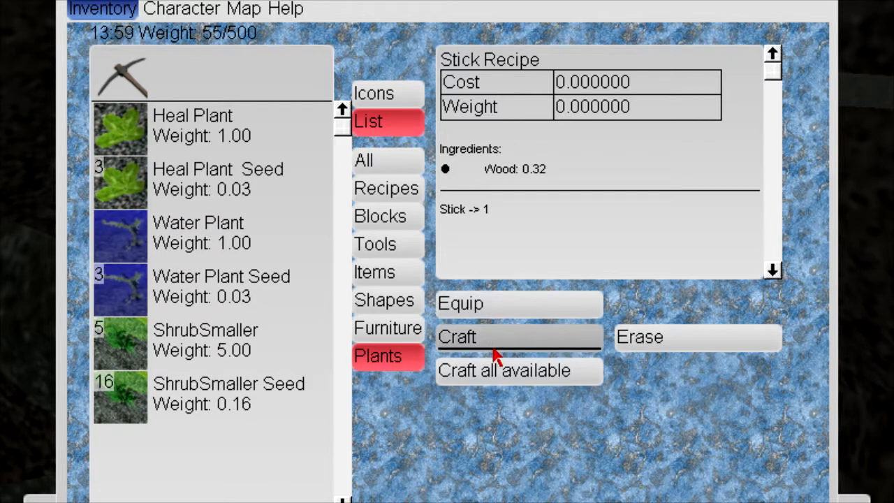
mouse_move(615, 353)
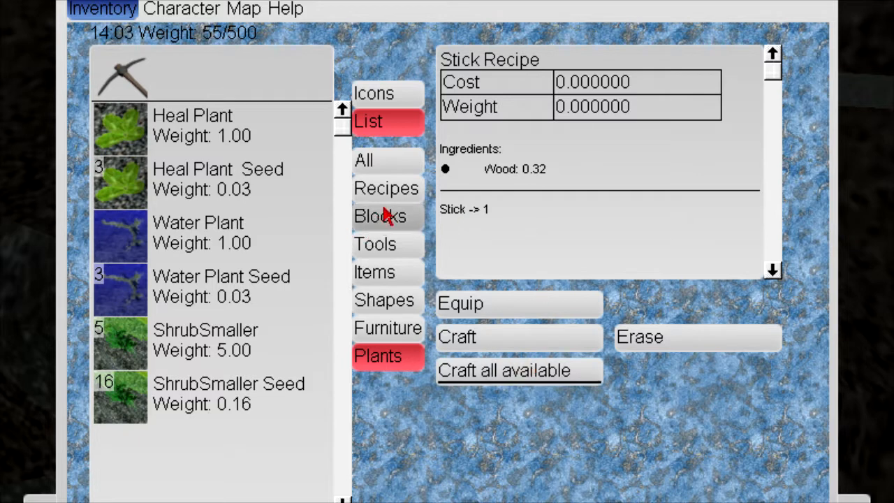
Step: Filter to blocks, then recipes, and select the Construction Set Recipe
left_click(379, 216)
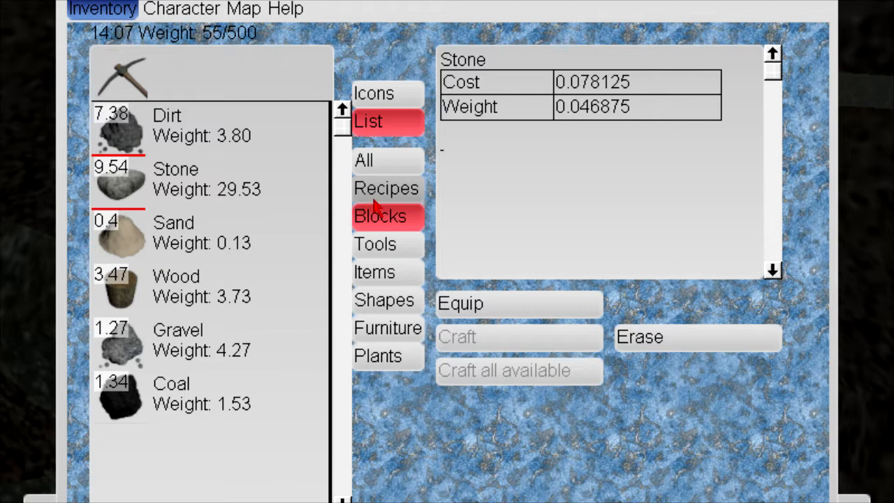
left_click(386, 188)
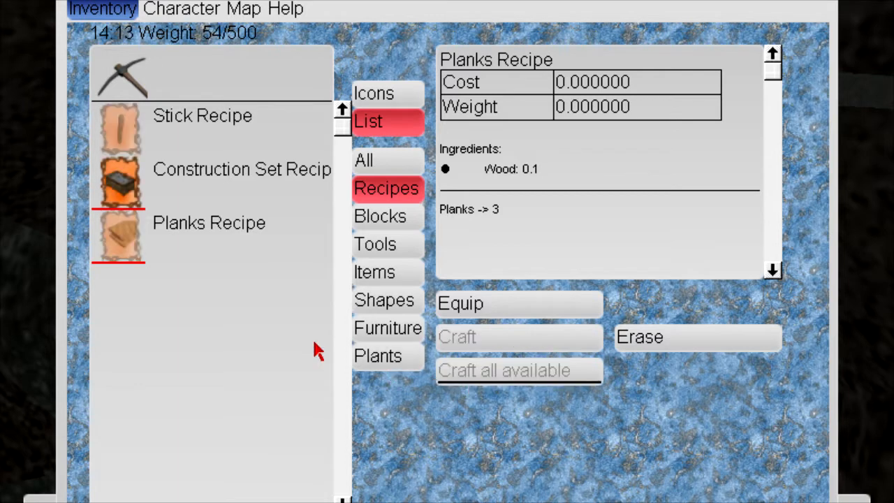
left_click(241, 169)
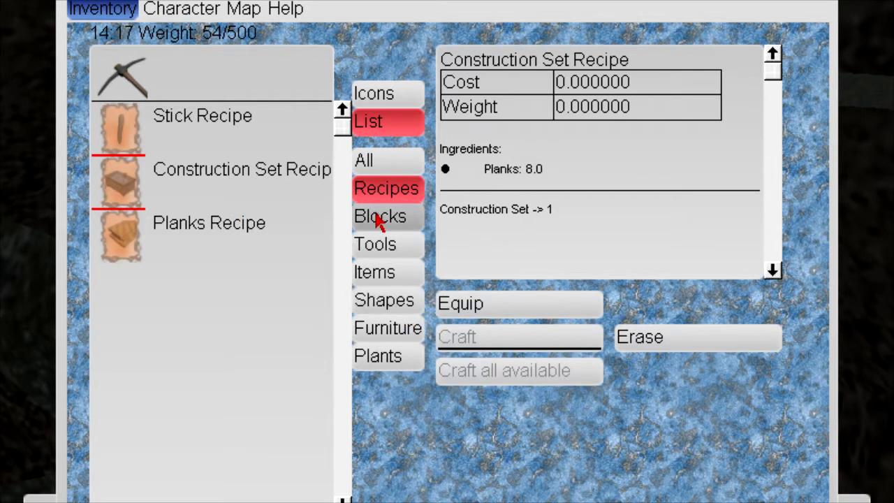
Step: List all items, scroll through them, then try the Items, Blocks and Furniture filters
left_click(364, 160)
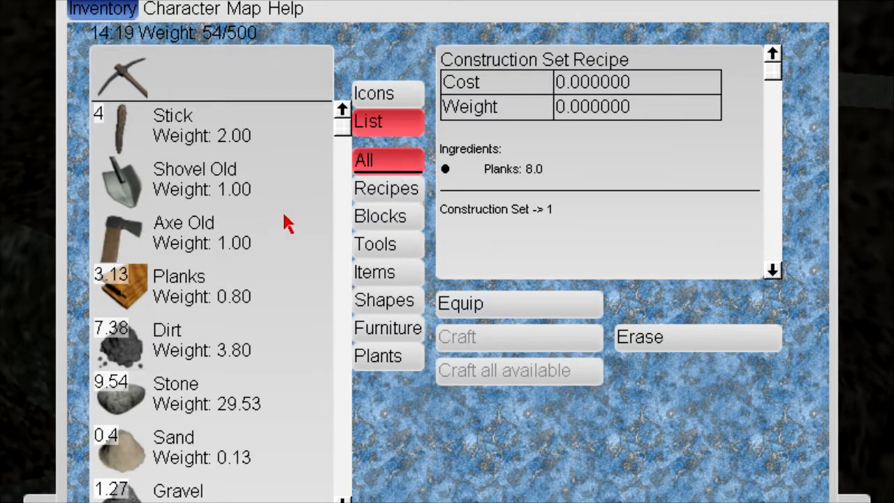
scroll("down", 3)
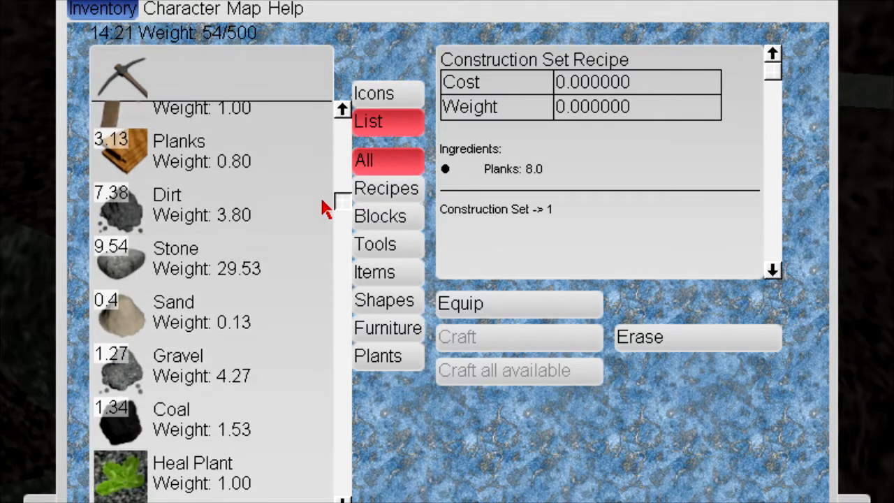
scroll("down", 3)
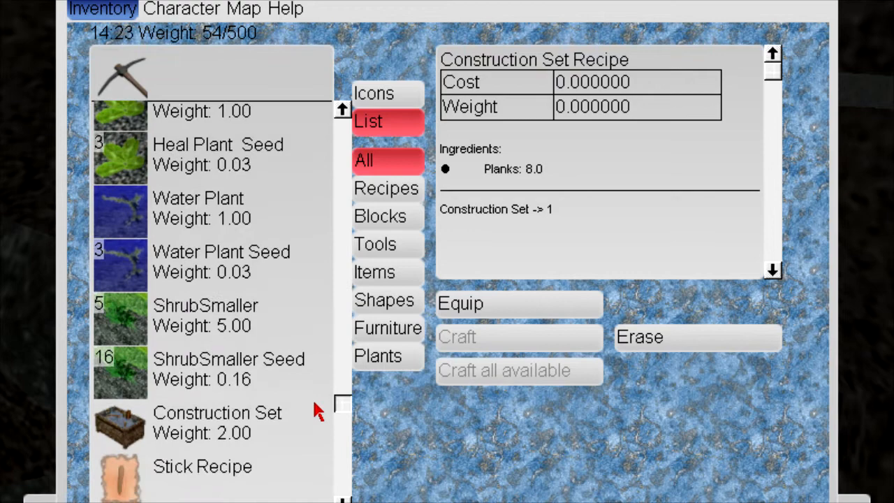
scroll("up", 3)
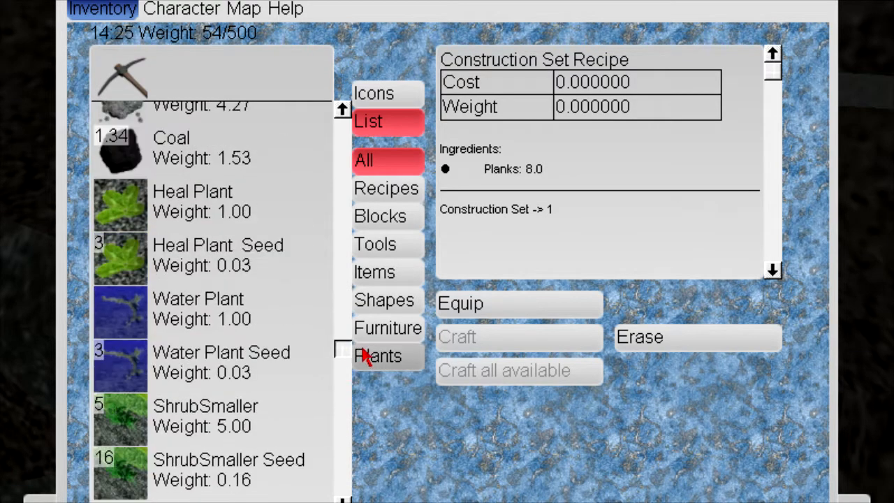
scroll("up", 3)
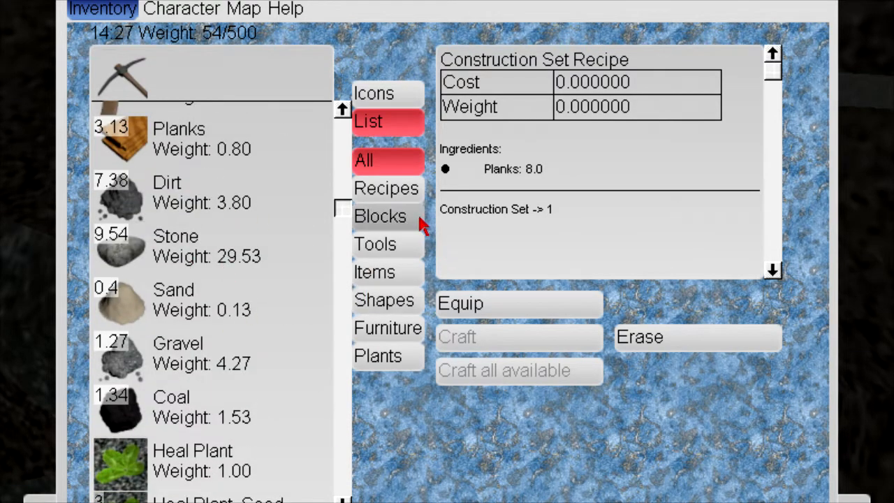
left_click(375, 272)
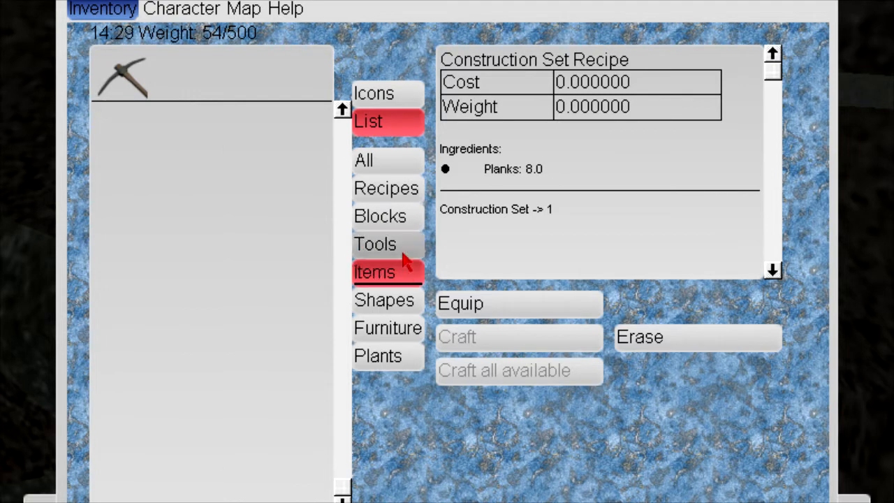
left_click(380, 215)
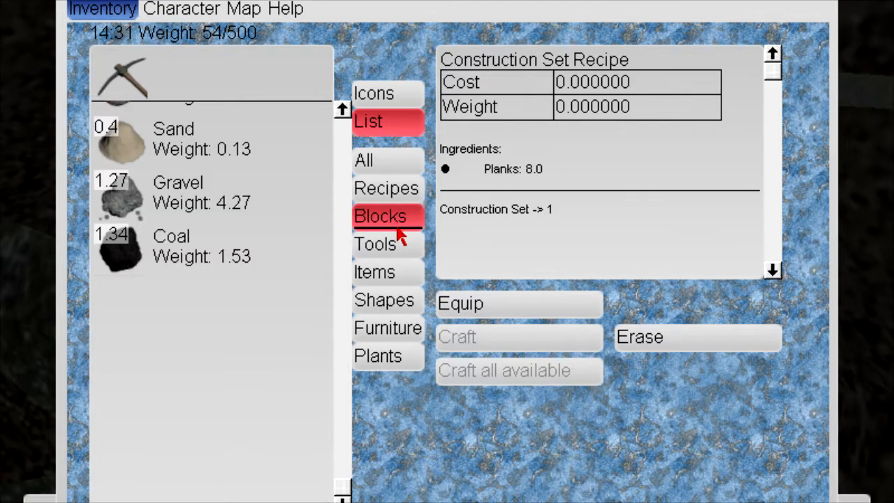
left_click(388, 327)
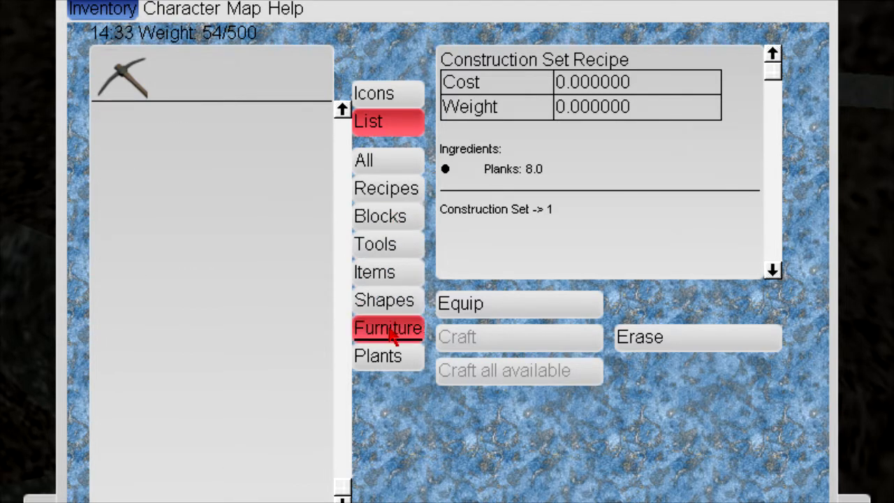
left_click(383, 300)
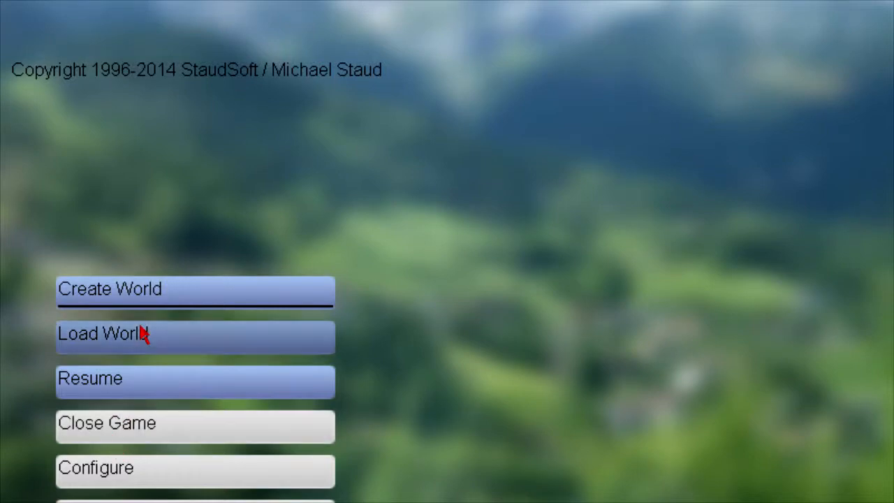
Step: Choose Load World from the main menu to enter a saved world
left_click(194, 288)
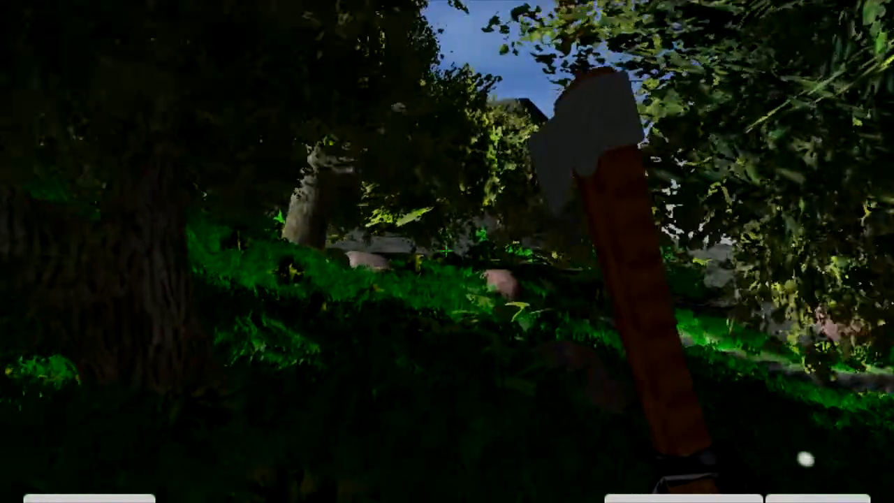
mouse_move(447, 251)
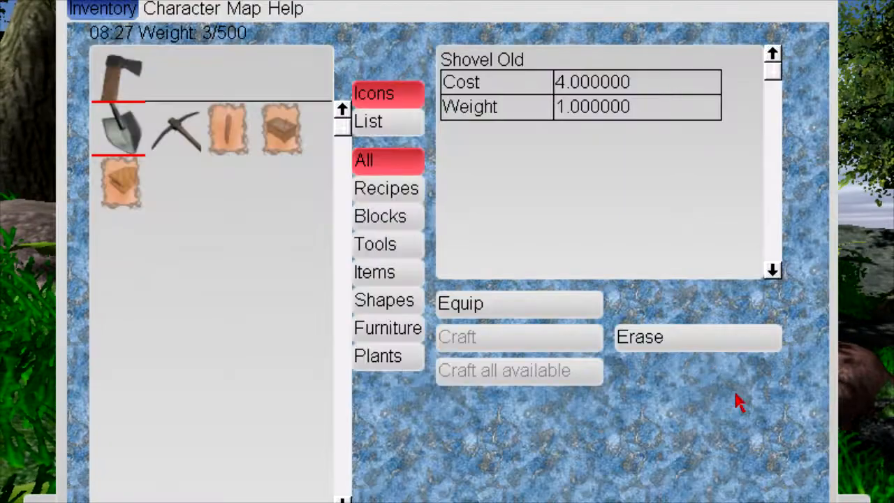
mouse_move(157, 471)
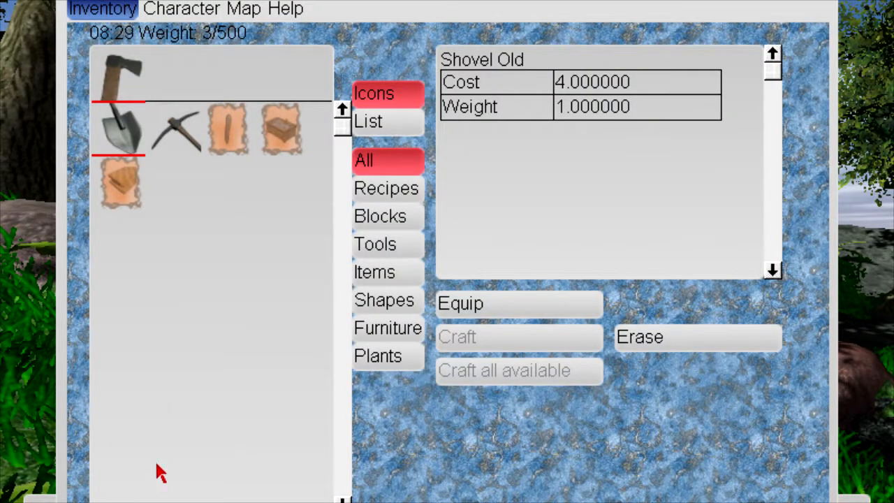
Step: View the Stick Recipe details, then the Construction Set Recipe needing 8.0 planks
left_click(225, 129)
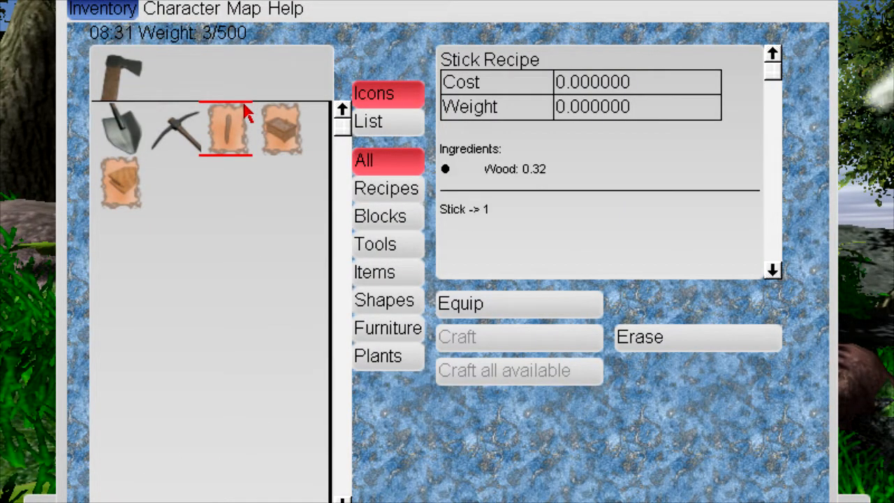
mouse_move(258, 133)
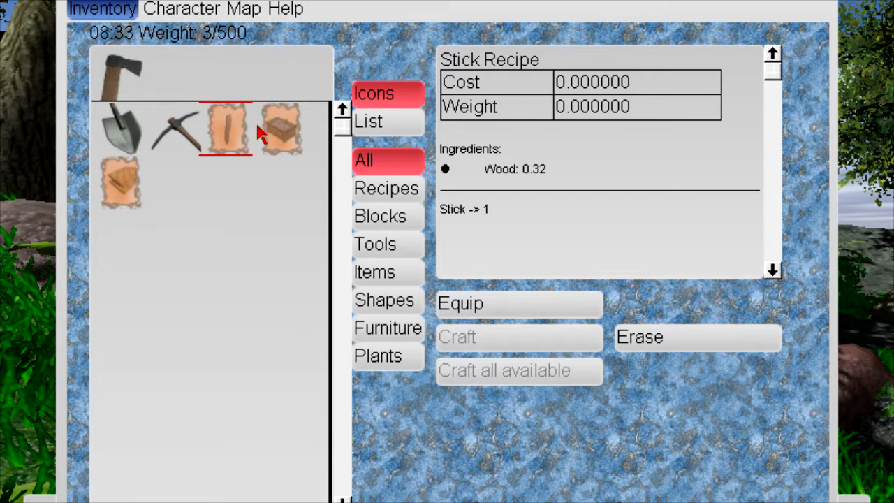
left_click(279, 129)
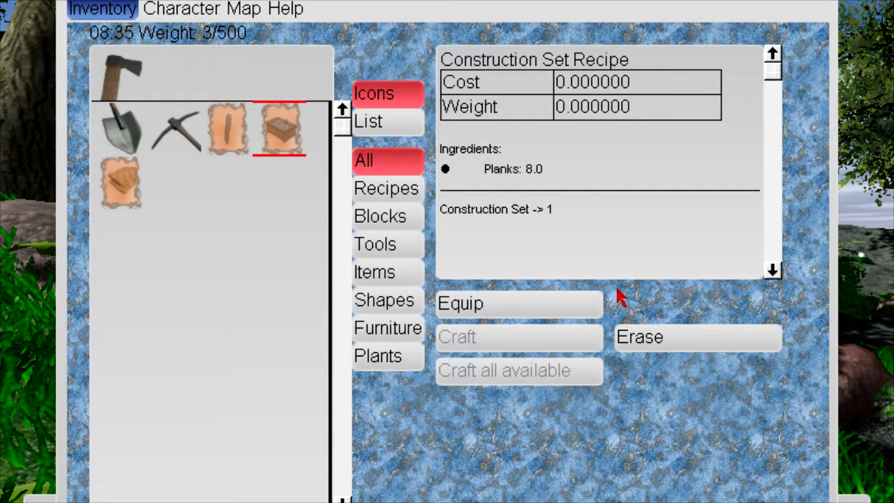
mouse_move(486, 349)
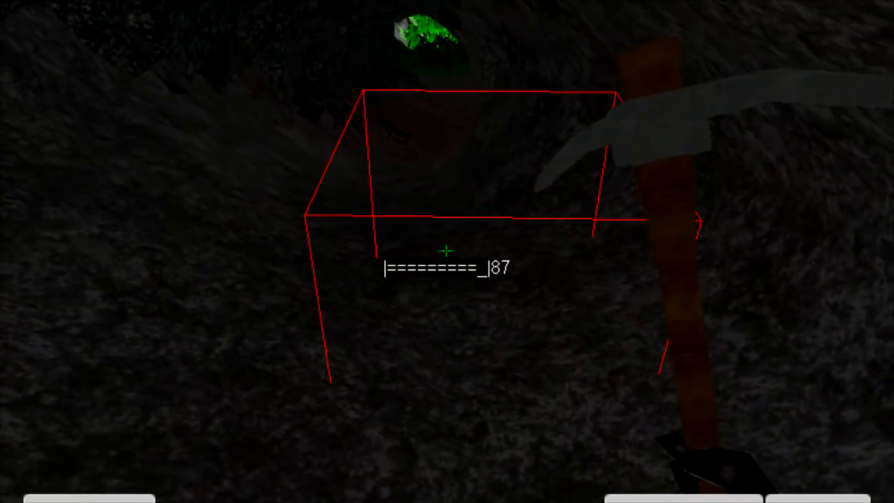
mouse_move(447, 252)
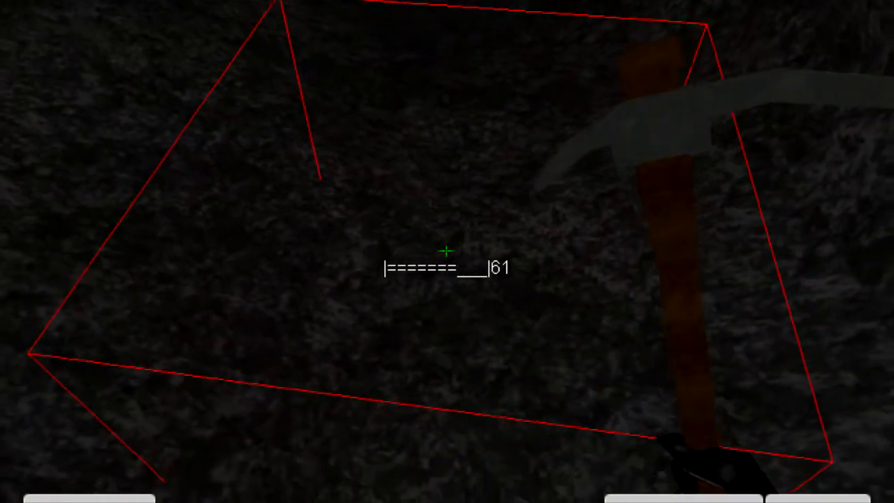
mouse_move(447, 251)
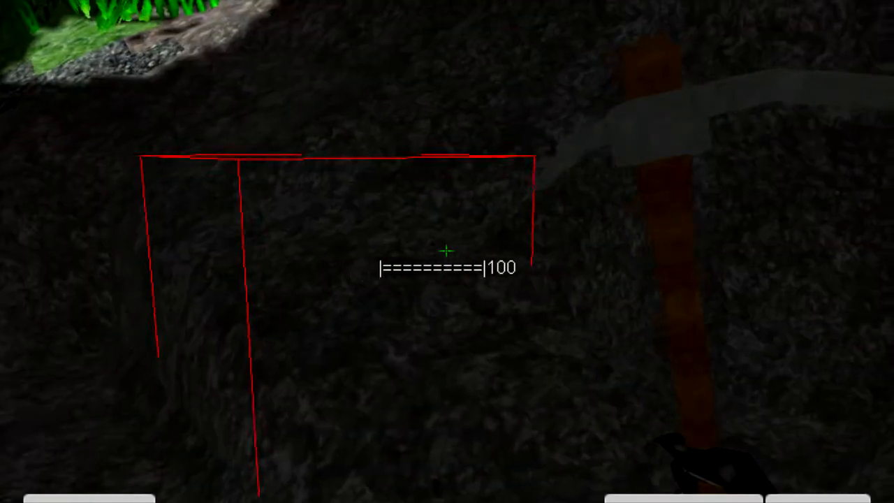
mouse_move(447, 252)
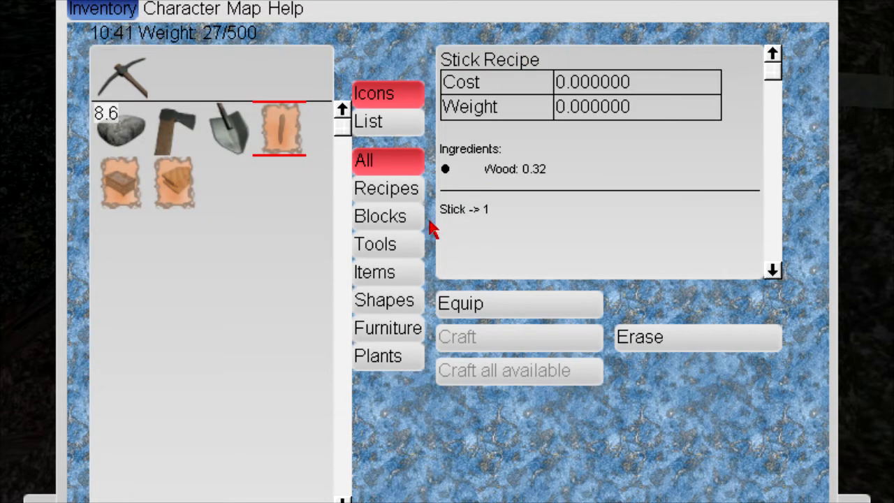
mouse_move(339, 45)
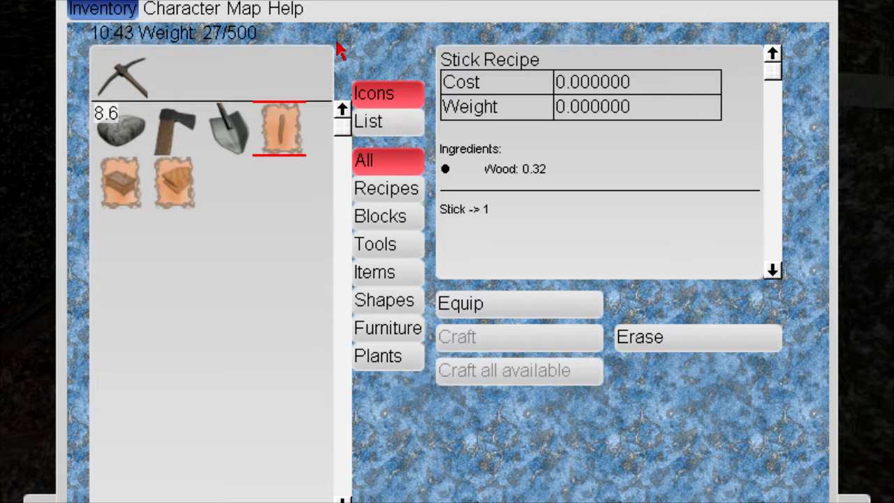
Step: Show the Cheats.html page from the game's help page list
left_click(285, 8)
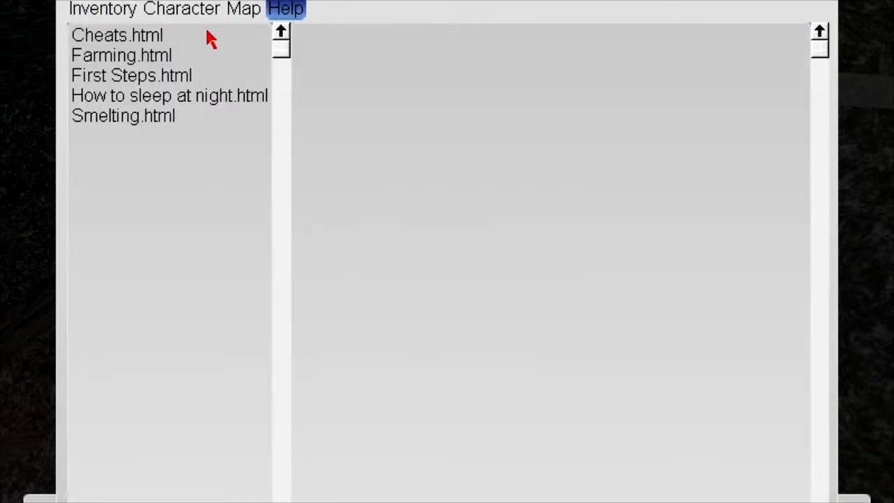
left_click(117, 35)
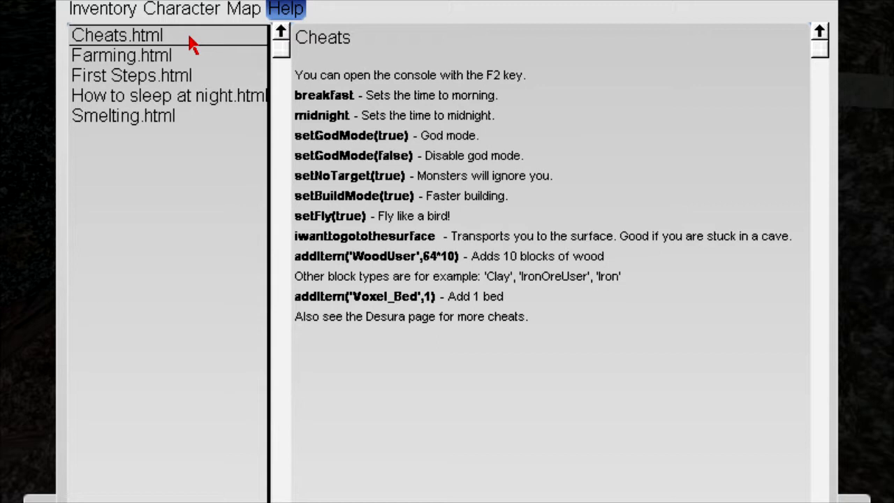
mouse_move(176, 82)
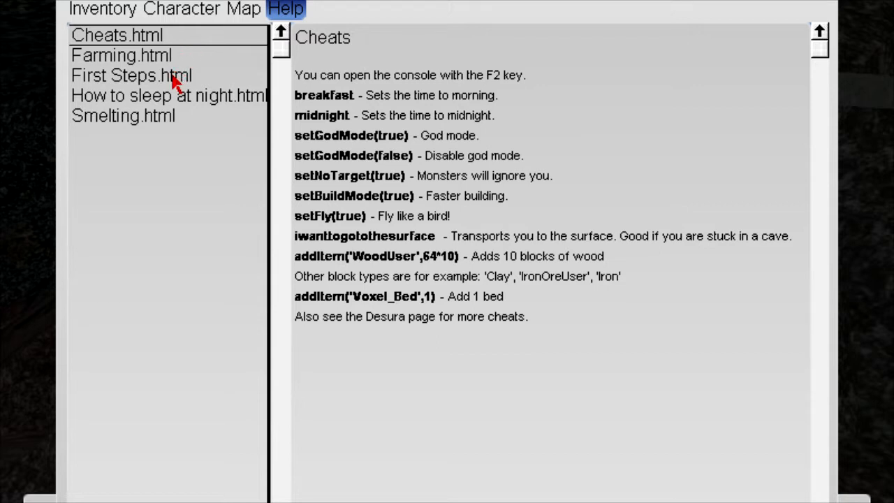
Step: Read First Steps, How to sleep at night, Smelting and Cheats, then view Character stats
left_click(130, 75)
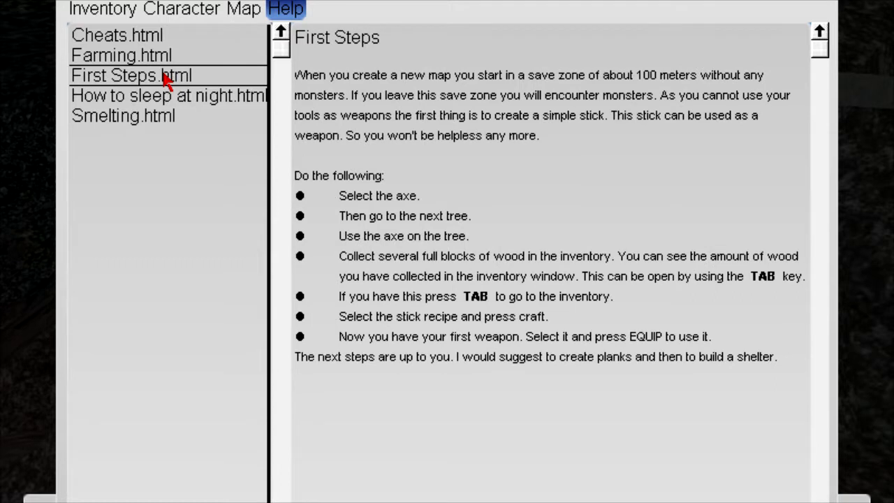
mouse_move(394, 164)
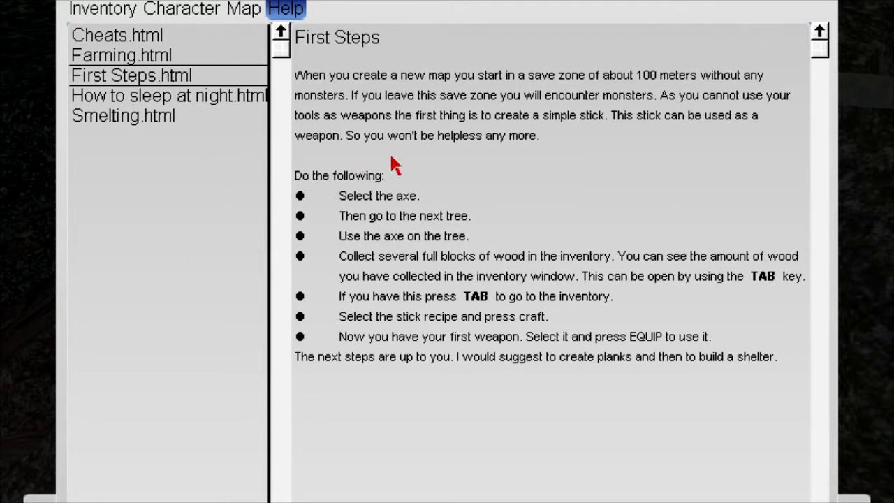
left_click(168, 96)
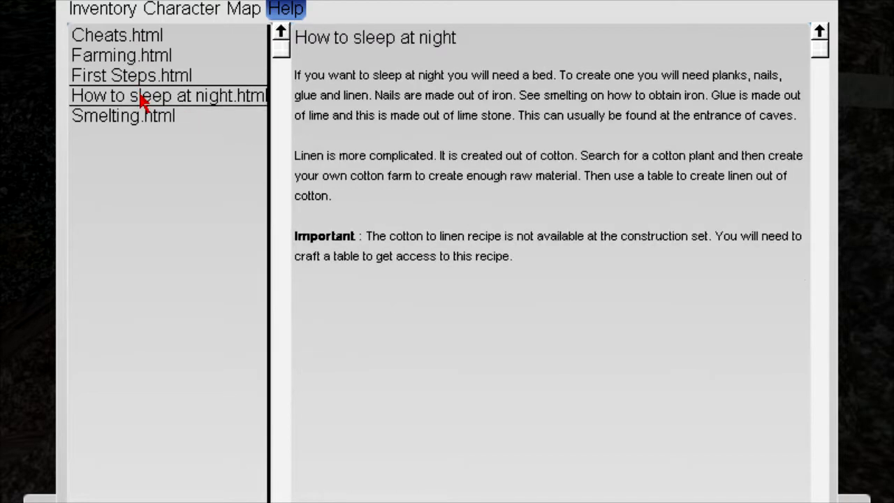
left_click(123, 115)
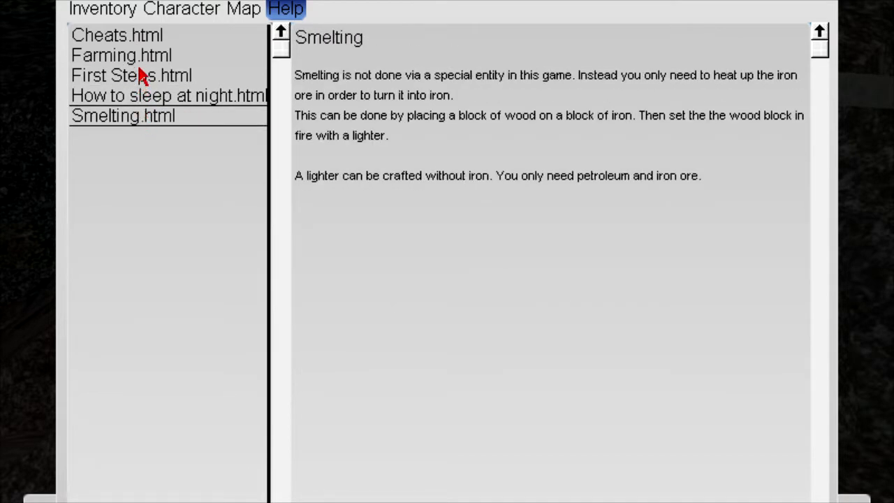
left_click(117, 35)
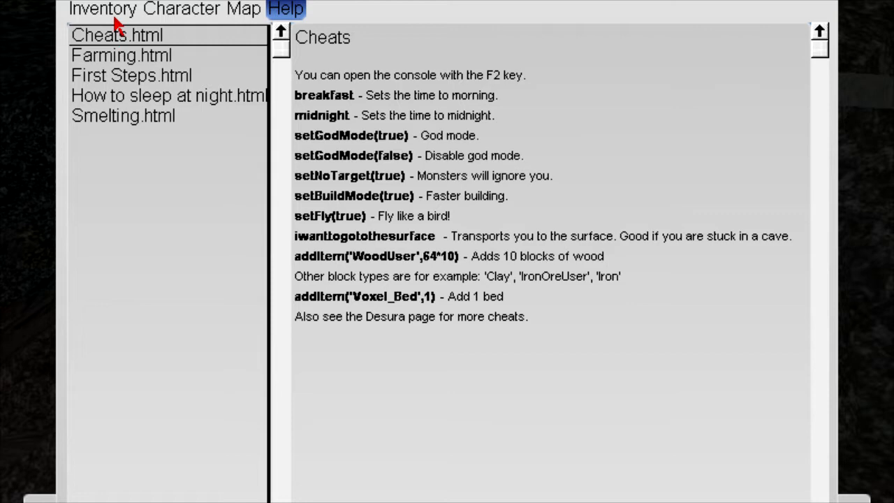
left_click(182, 8)
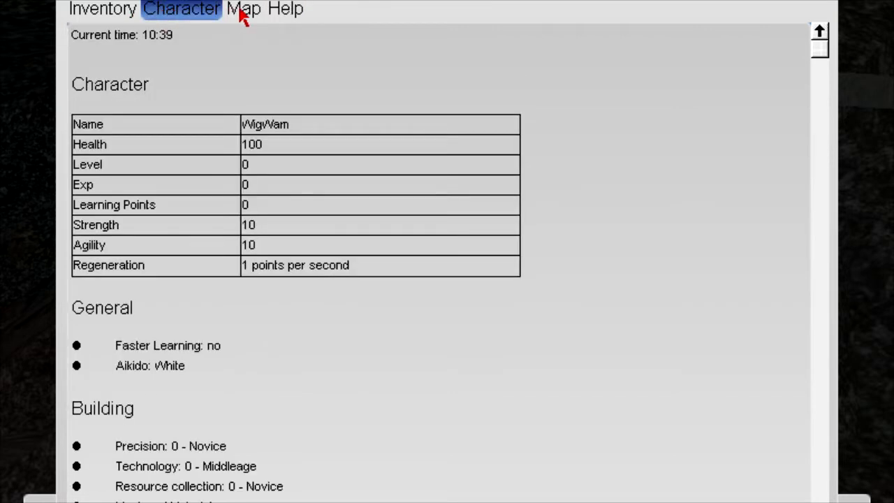
Step: View the island world map, then go back to the inventory
left_click(243, 8)
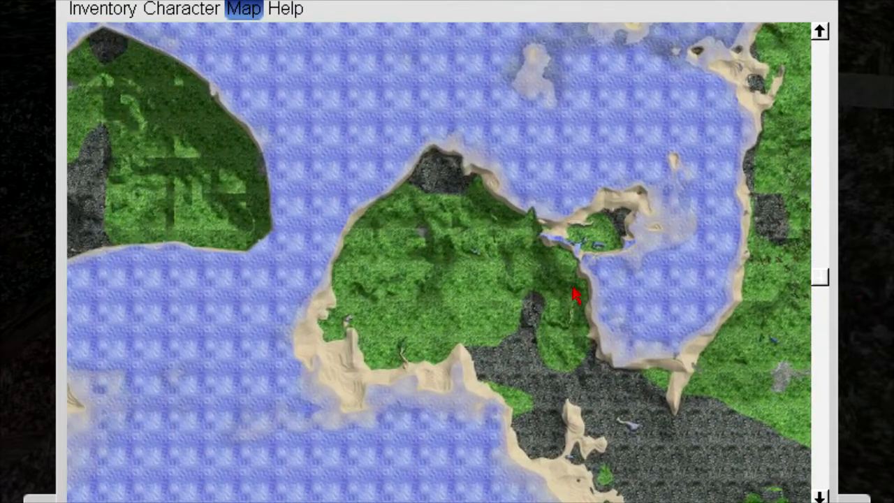
left_click(102, 8)
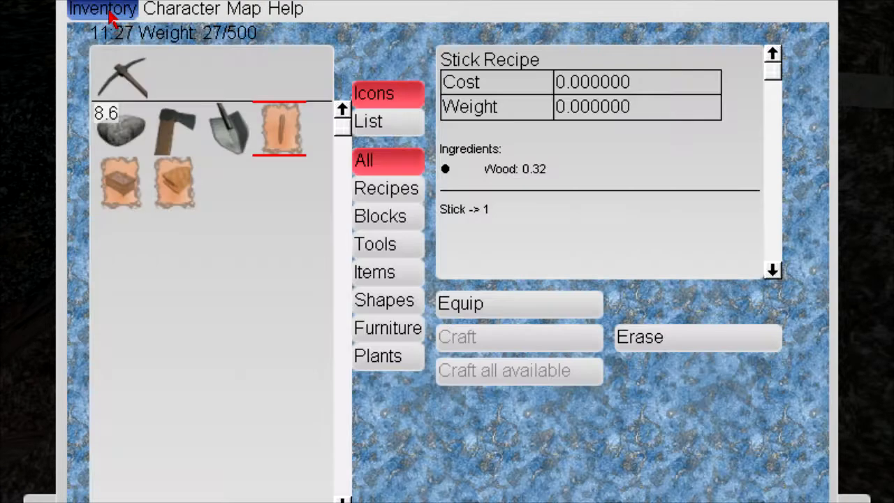
mouse_move(294, 175)
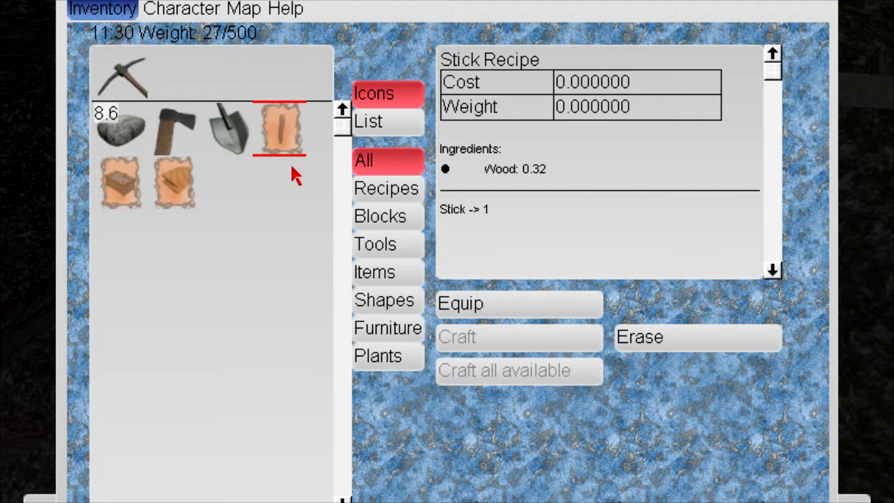
mouse_move(216, 17)
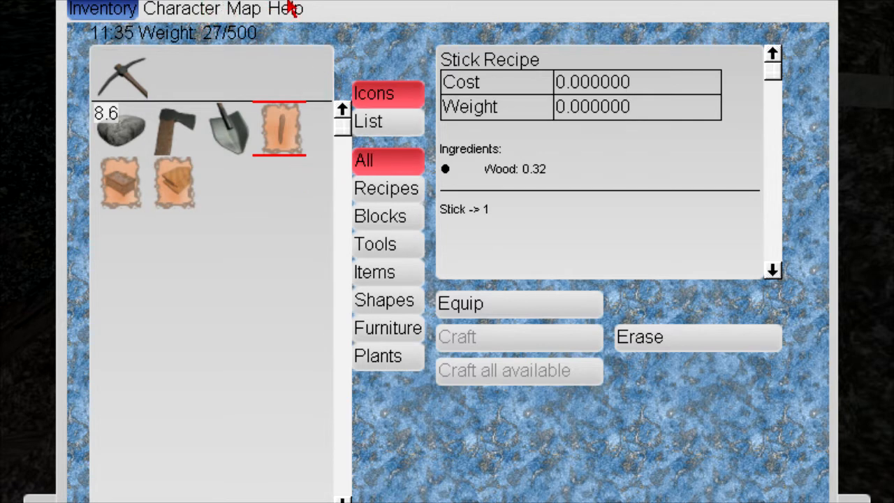
Step: Reopen the help pages showing the Cheats.html console command list
left_click(285, 9)
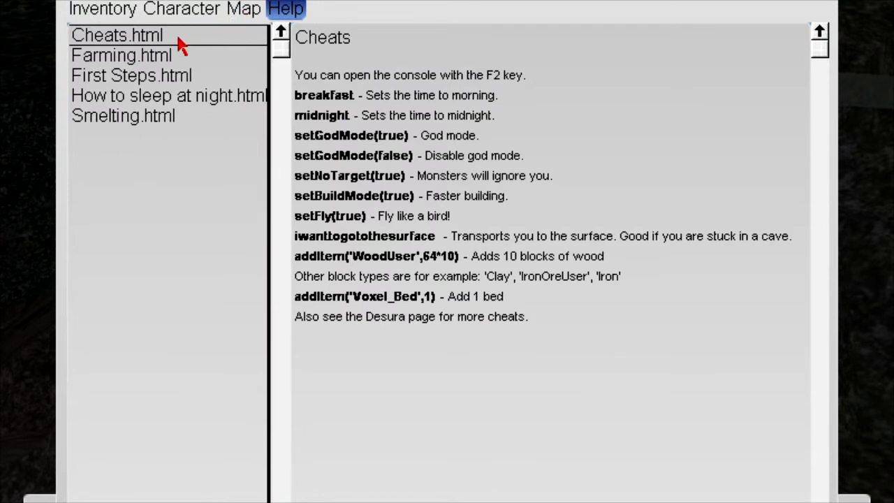
mouse_move(412, 80)
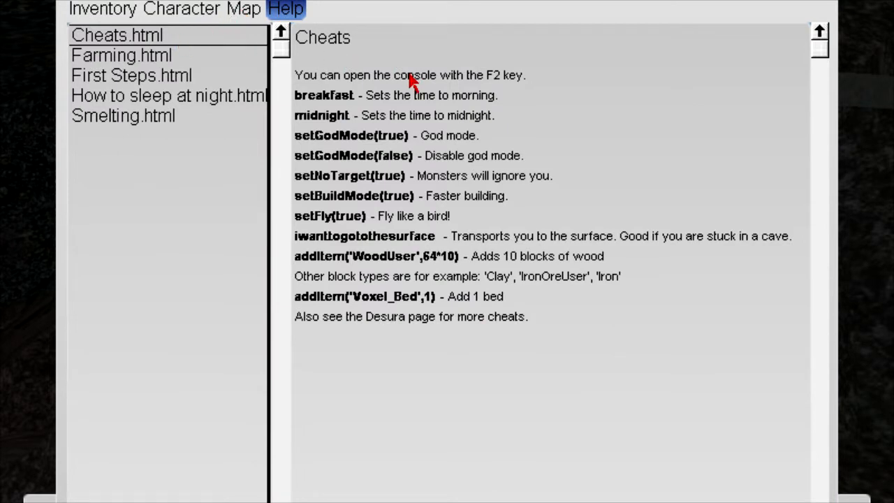
mouse_move(425, 101)
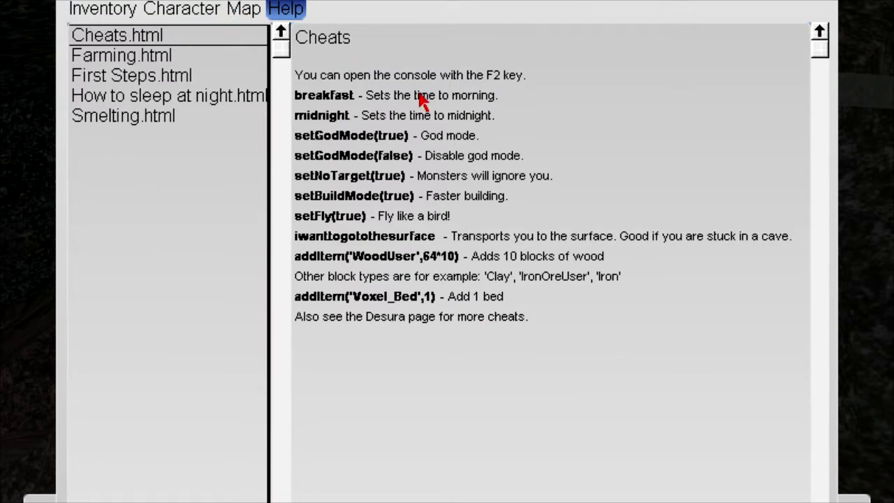
mouse_move(419, 198)
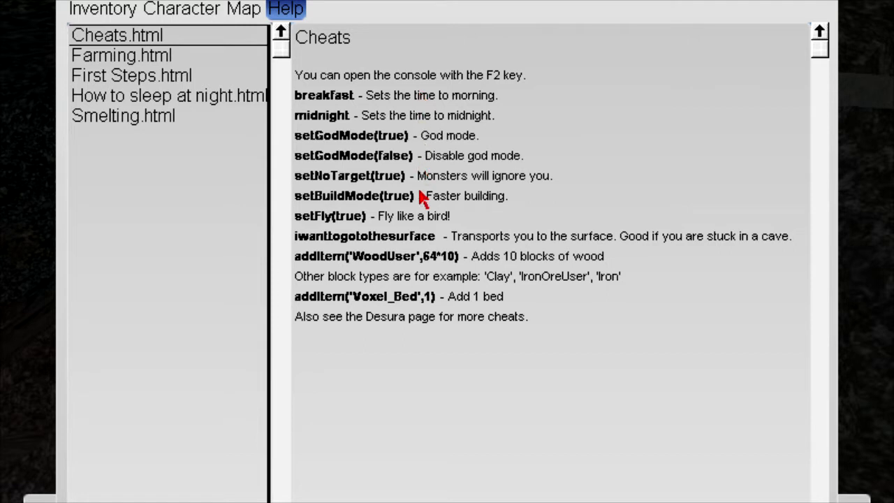
mouse_move(405, 257)
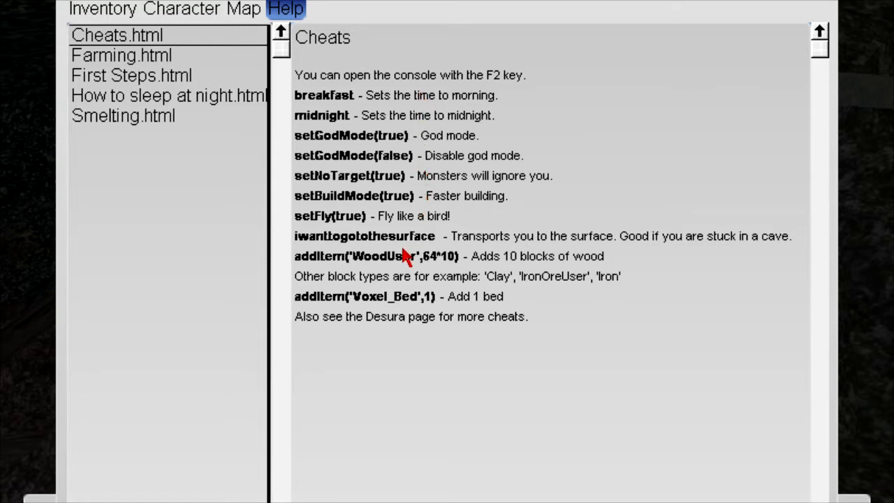
mouse_move(391, 210)
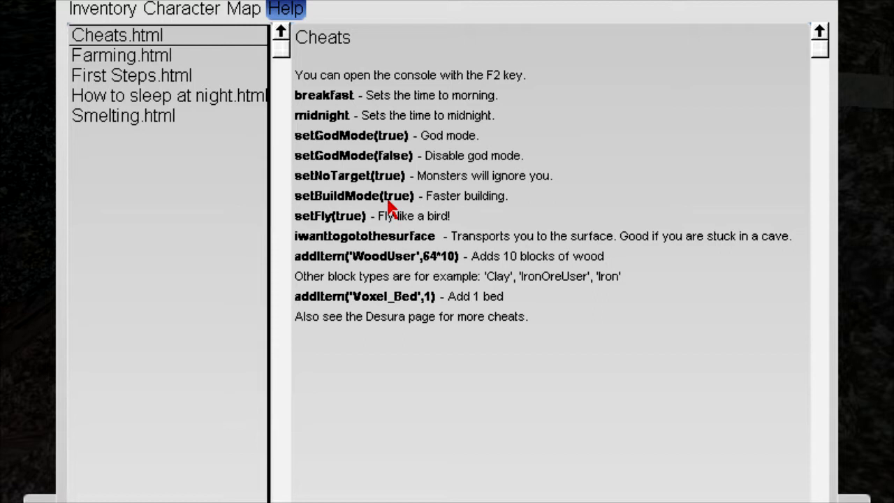
mouse_move(353, 230)
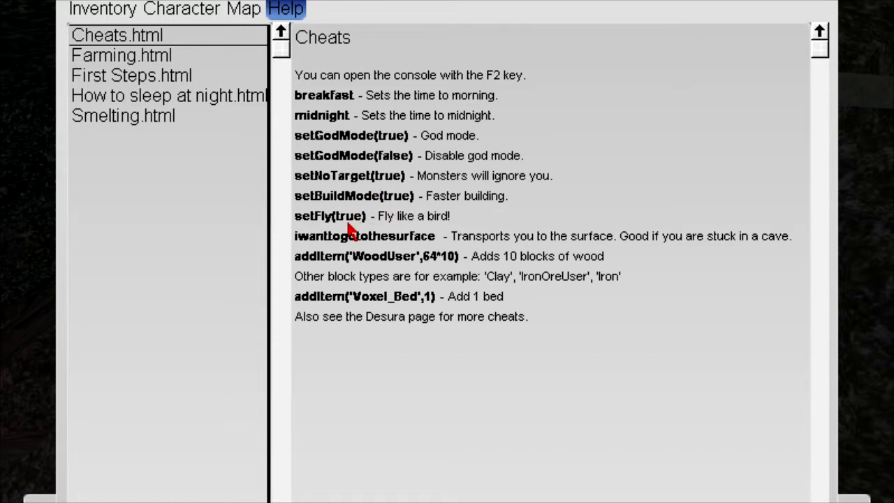
mouse_move(262, 216)
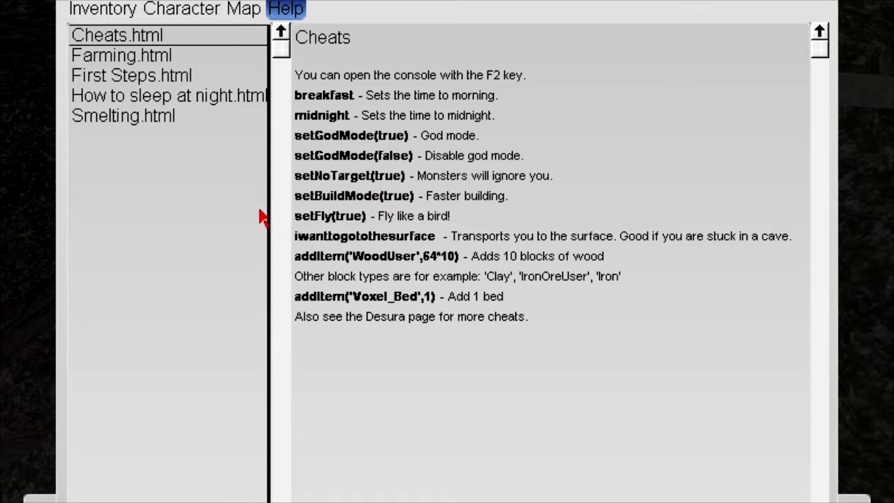
mouse_move(585, 57)
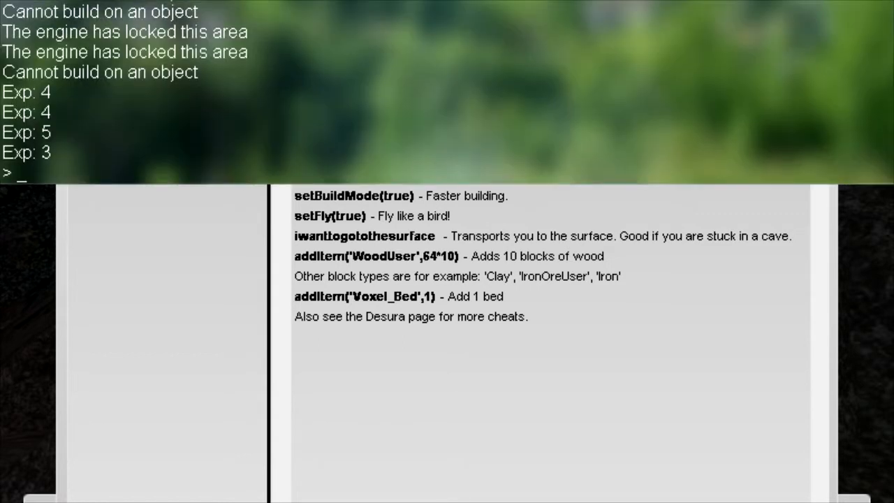
Step: Enter iwanttogotothesurface in the console, then begin typing setfly(
type("iwa")
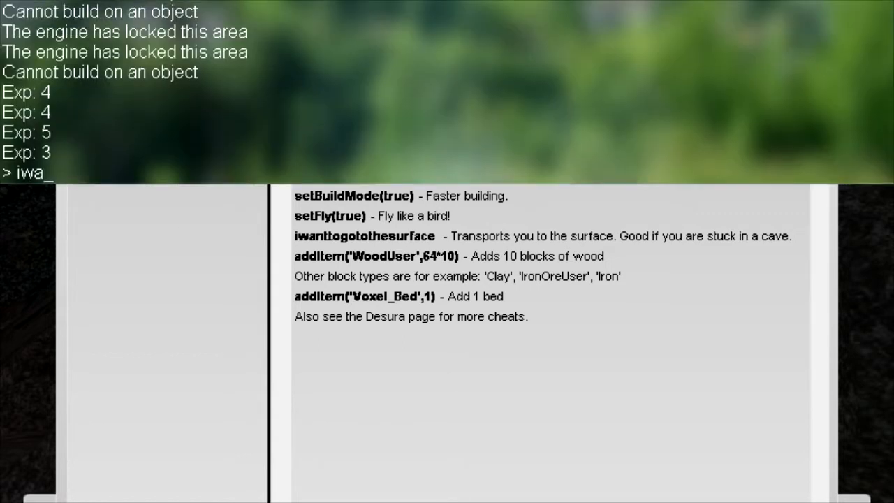
type("t")
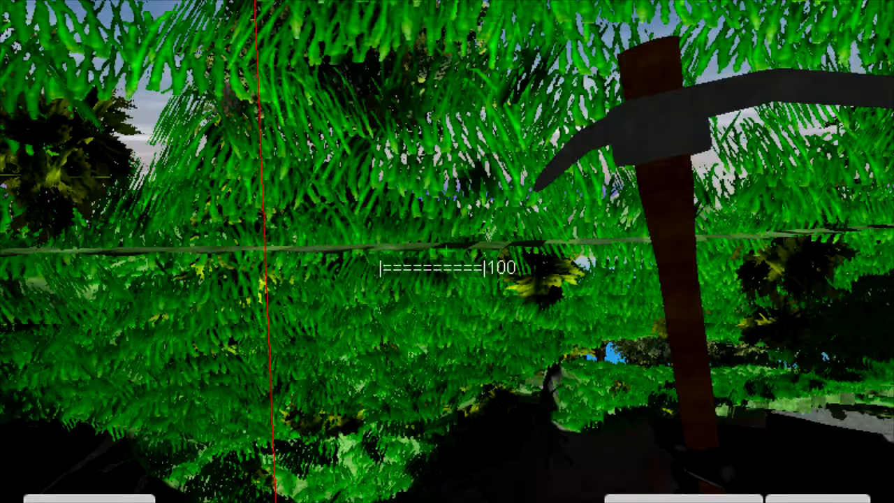
type("iwanttogotothesurface")
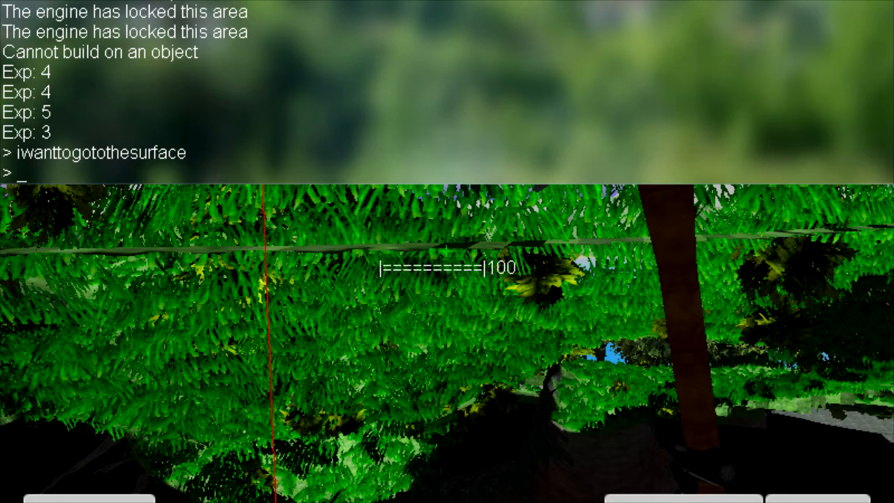
type("setfly(")
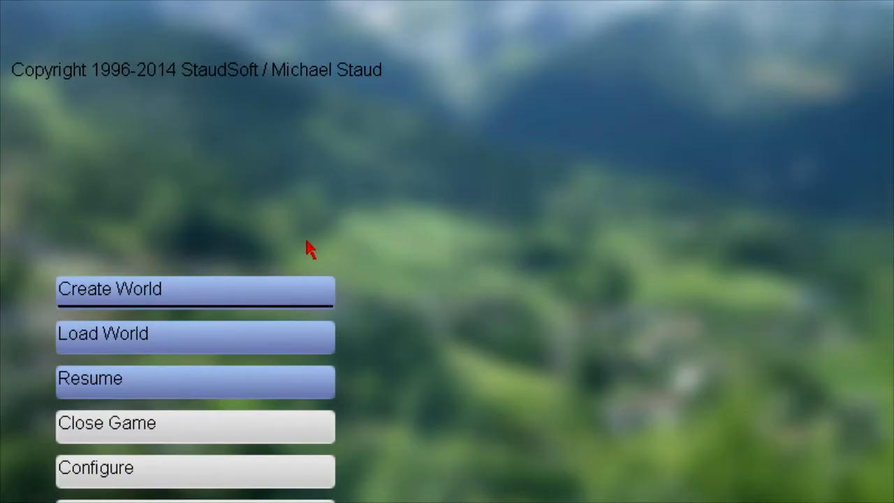
mouse_move(459, 91)
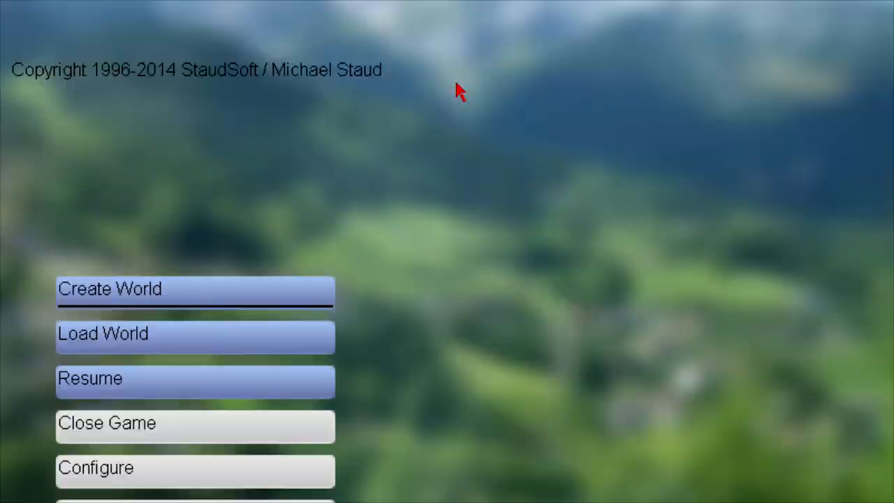
Step: Resume the paused game world from the main menu
left_click(194, 378)
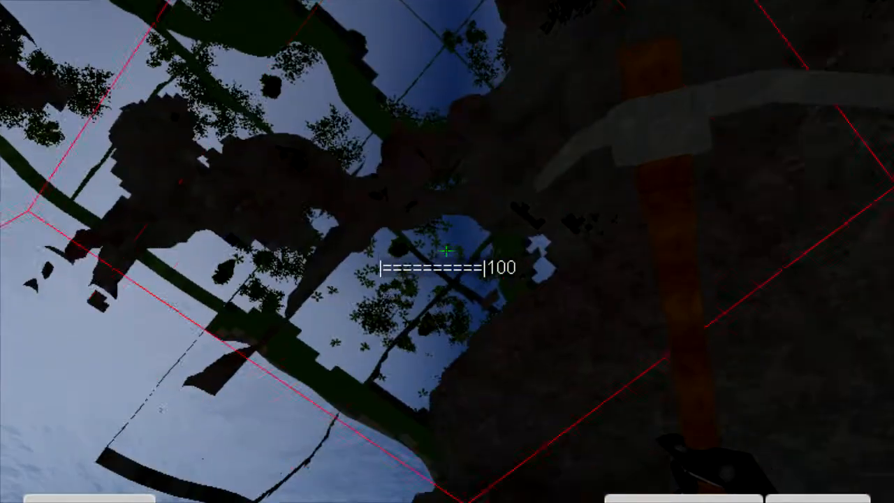
mouse_move(447, 251)
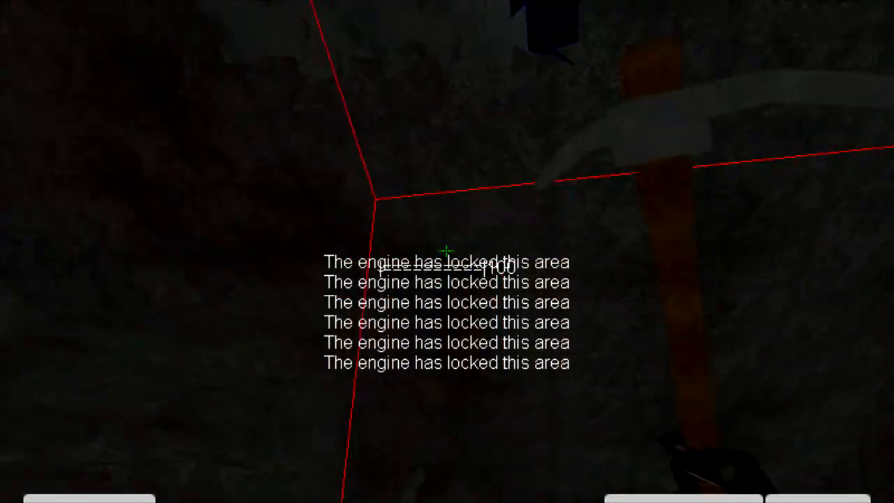
mouse_move(447, 251)
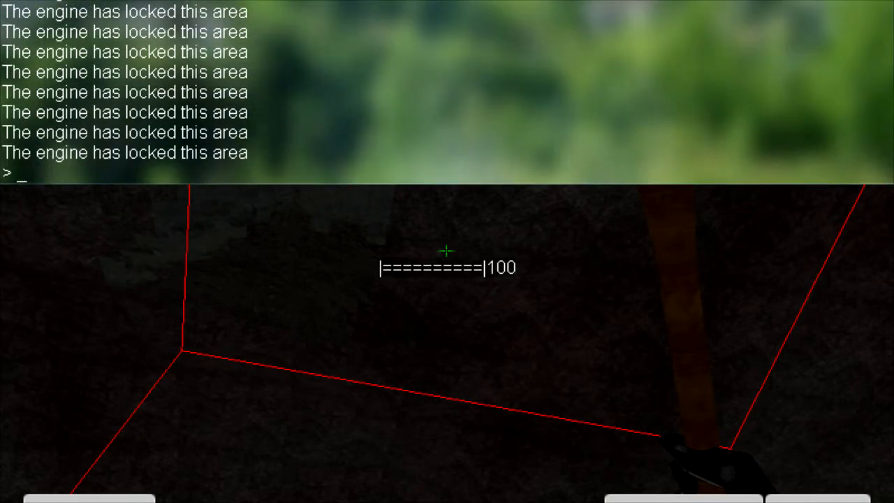
Step: Retype and submit the iwanttogotothesurface command in the console
type("iwan")
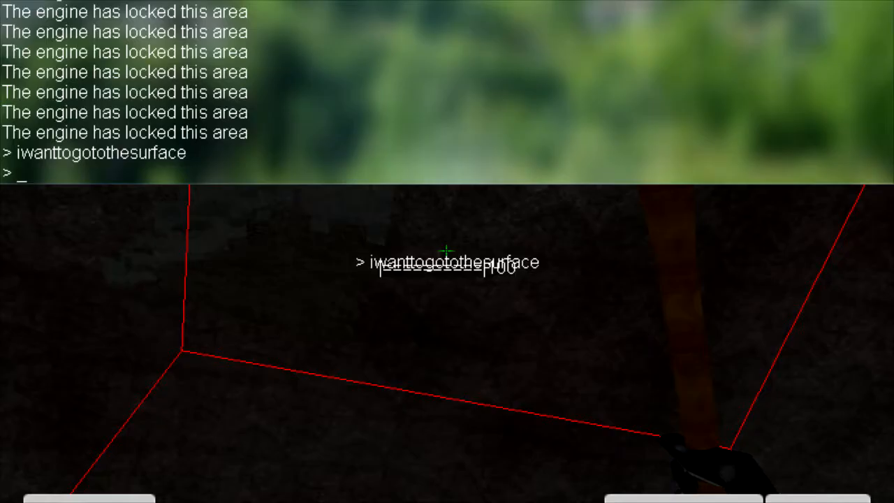
type("w")
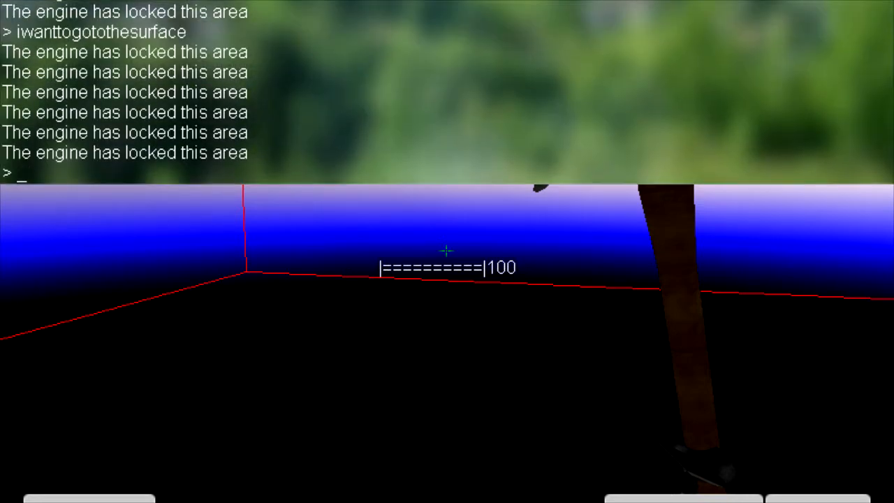
type("iwantto")
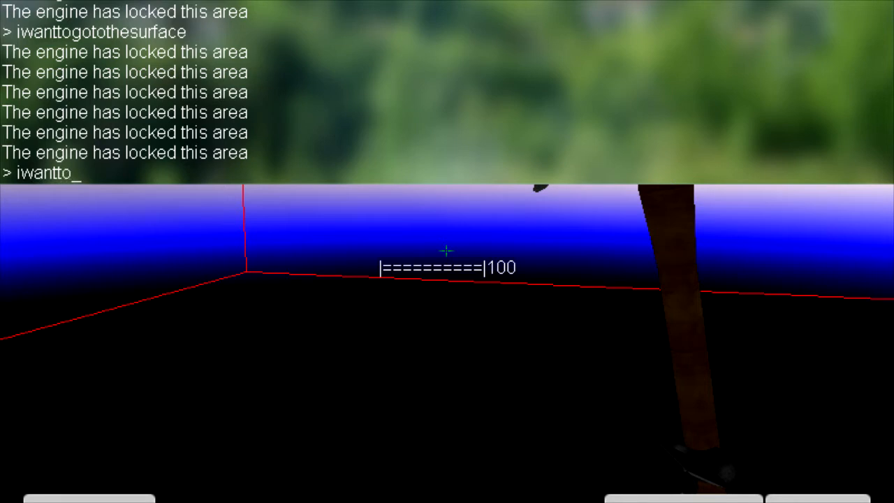
type("gotothe")
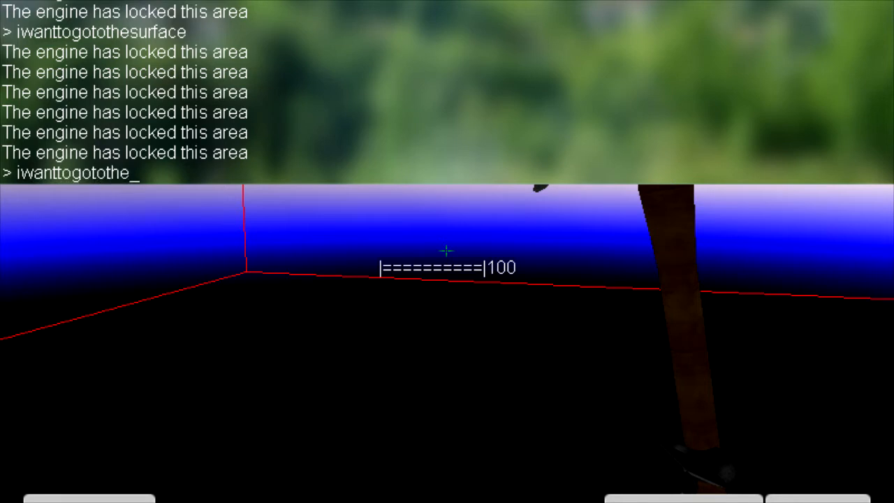
key("Return")
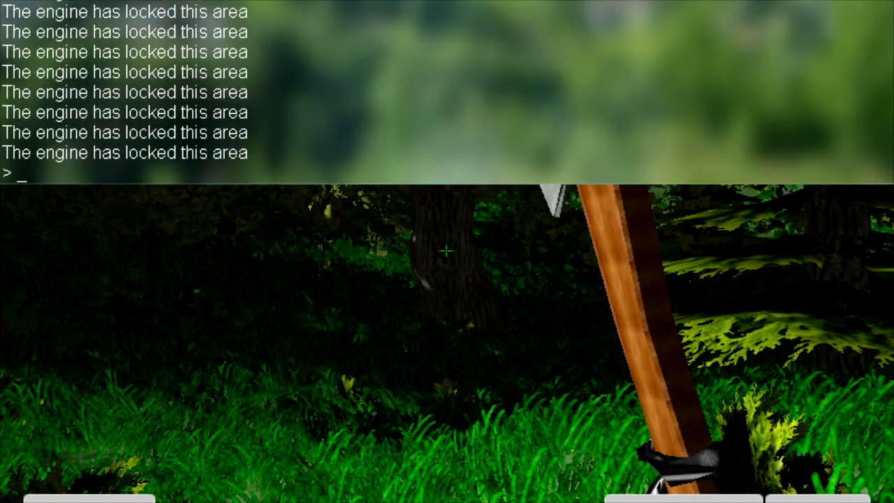
Step: Submit setfly(true) in the console, then walk forward with W
type("setfly")
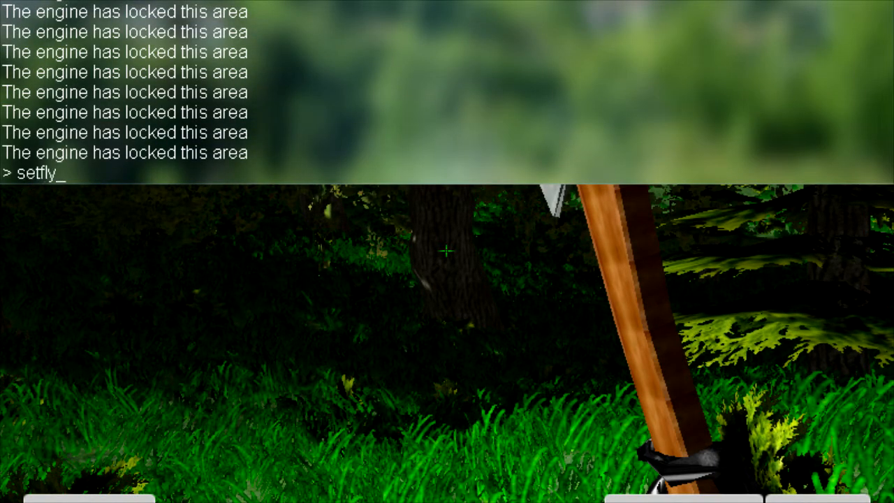
type("(true)")
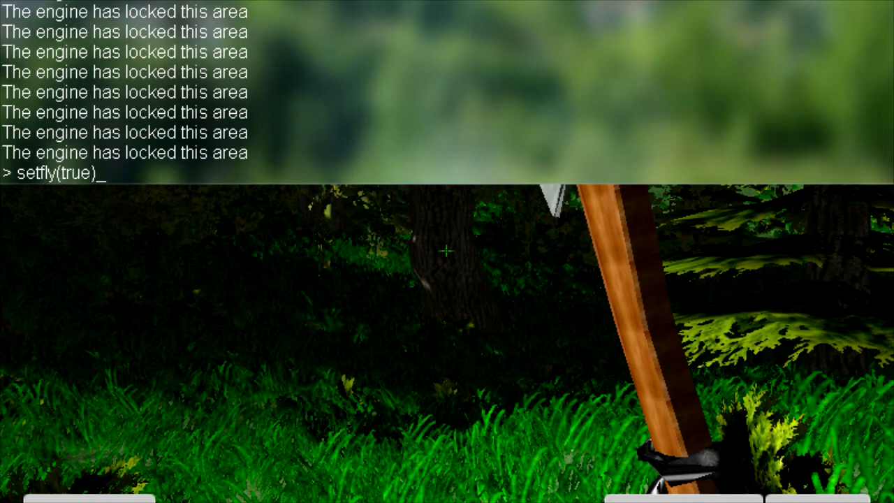
key("Return")
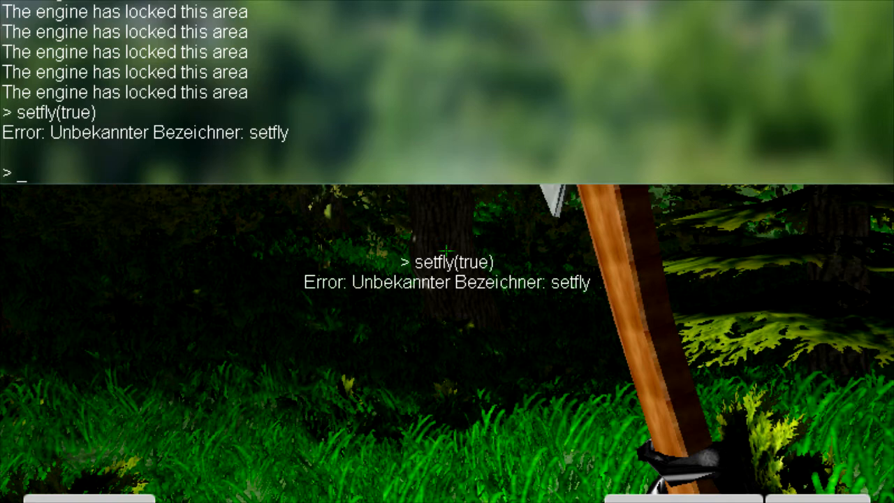
type("w")
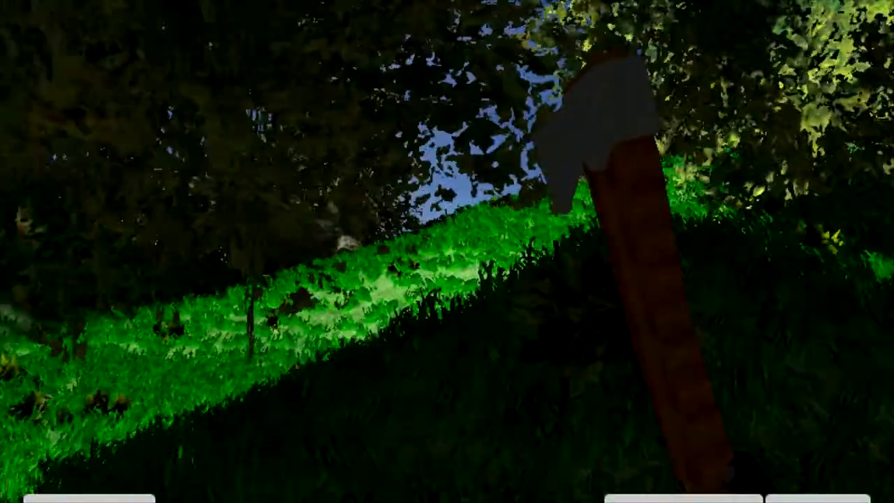
mouse_move(447, 252)
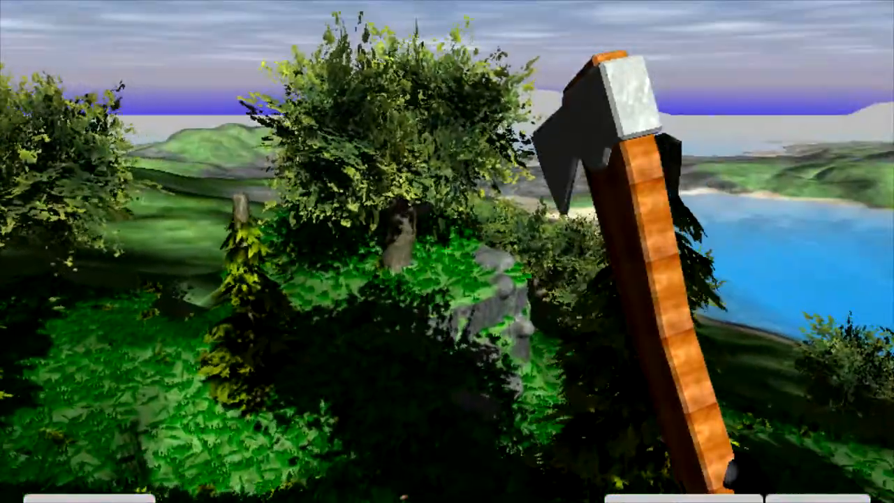
mouse_move(447, 251)
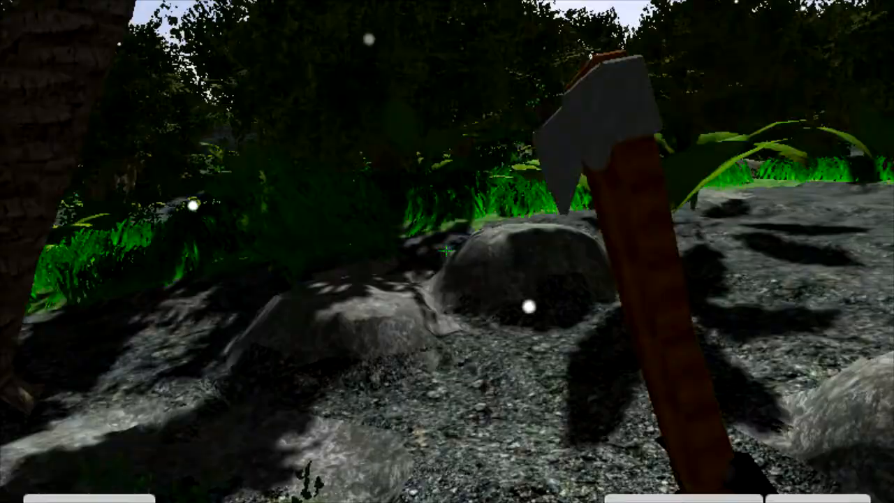
mouse_move(447, 252)
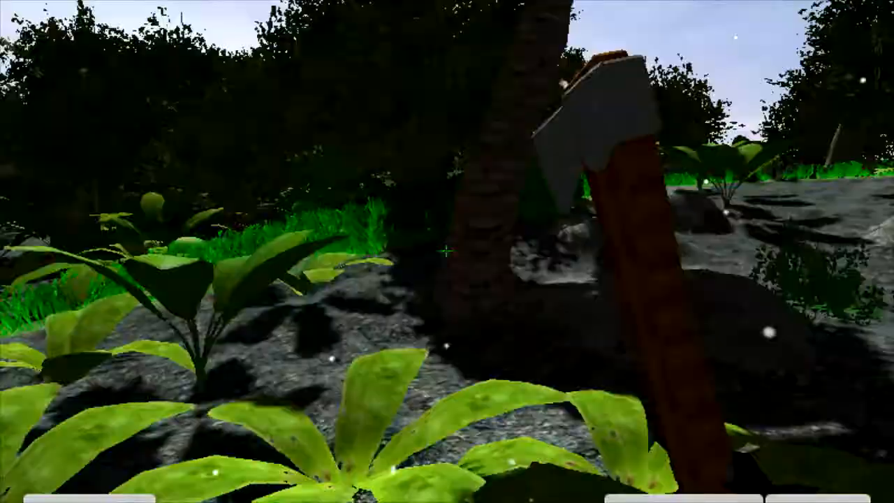
mouse_move(447, 251)
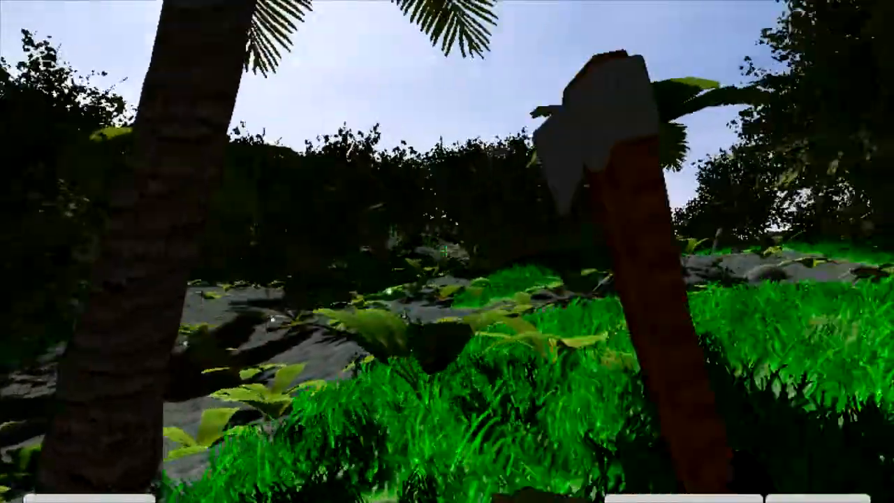
mouse_move(447, 252)
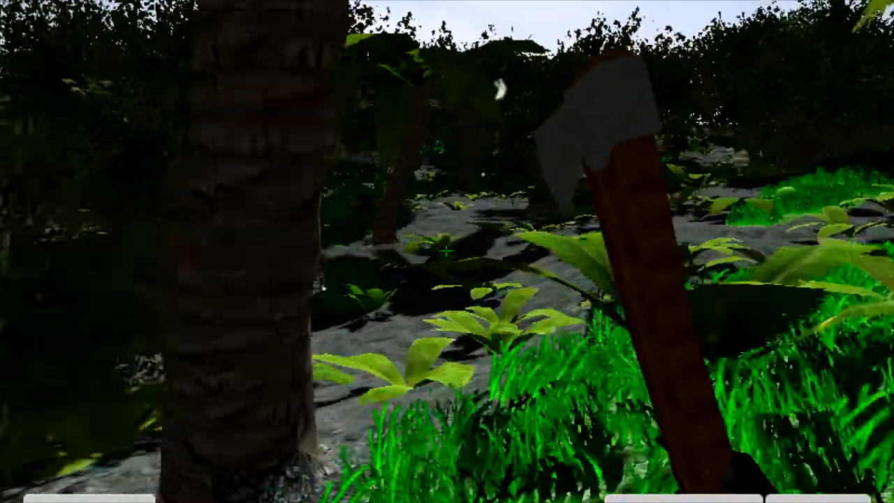
mouse_move(447, 252)
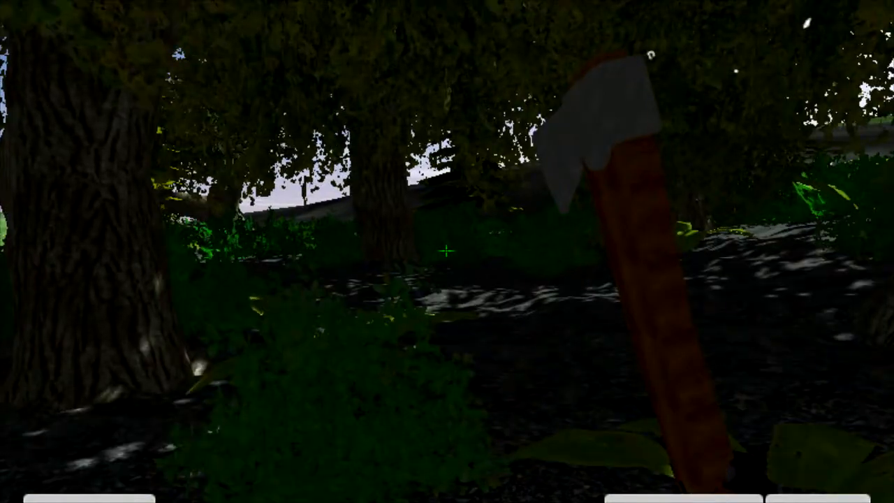
mouse_move(447, 252)
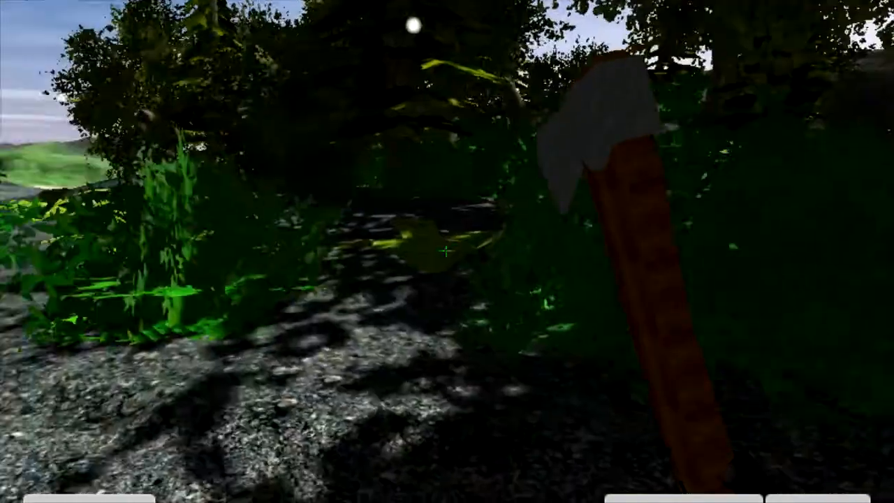
mouse_move(447, 252)
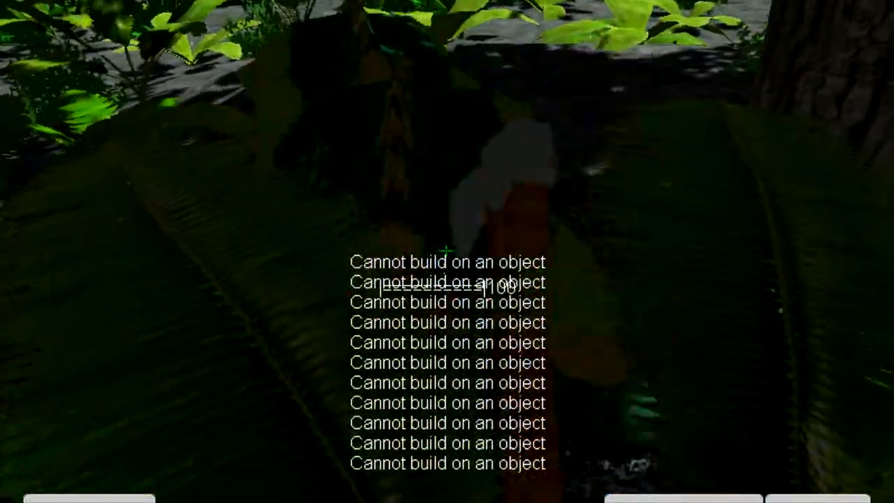
mouse_move(447, 252)
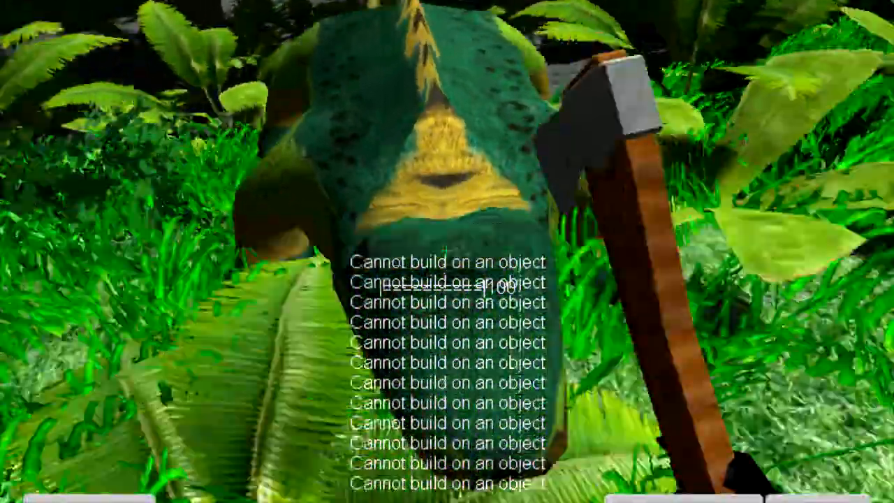
mouse_move(447, 251)
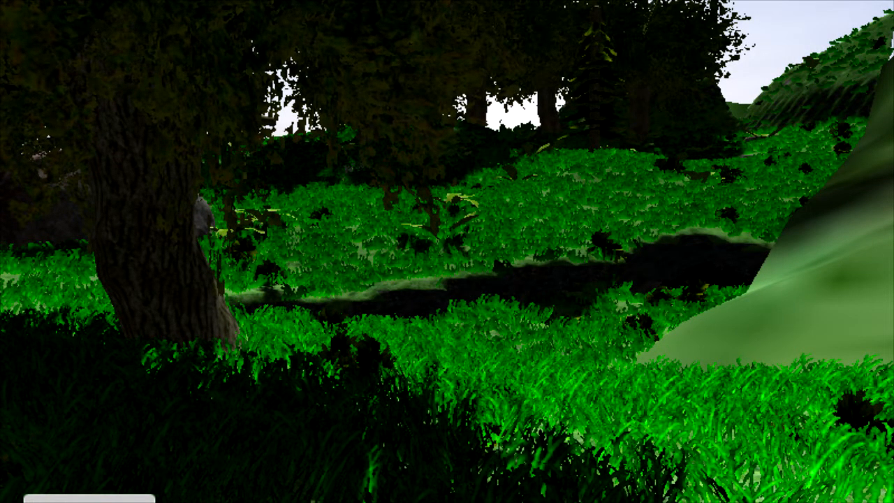
mouse_move(447, 251)
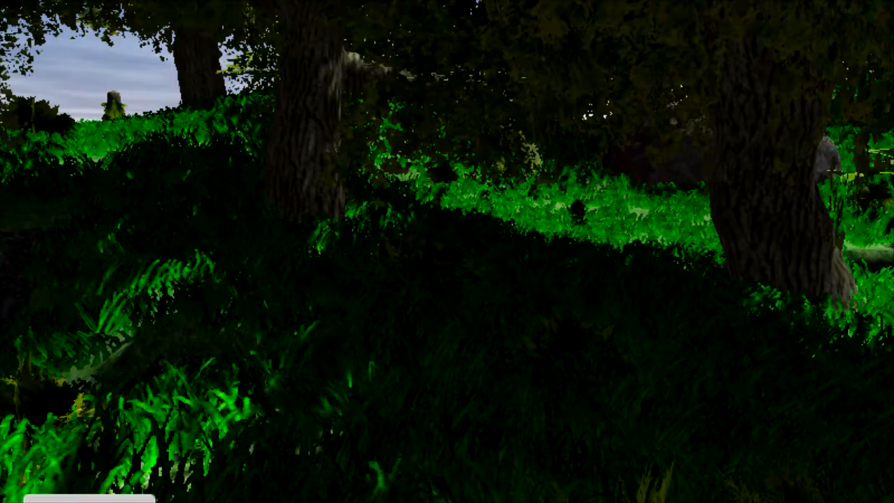
mouse_move(447, 251)
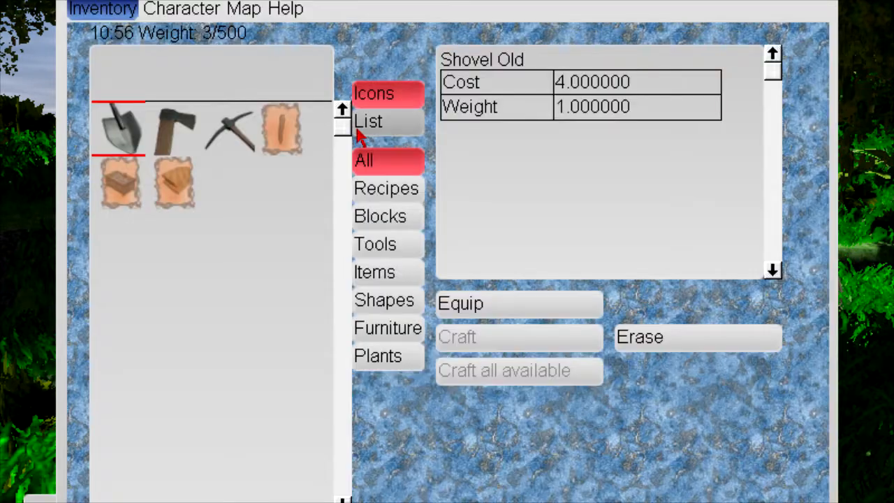
Step: Show Cheats.html from the Help page list
left_click(285, 8)
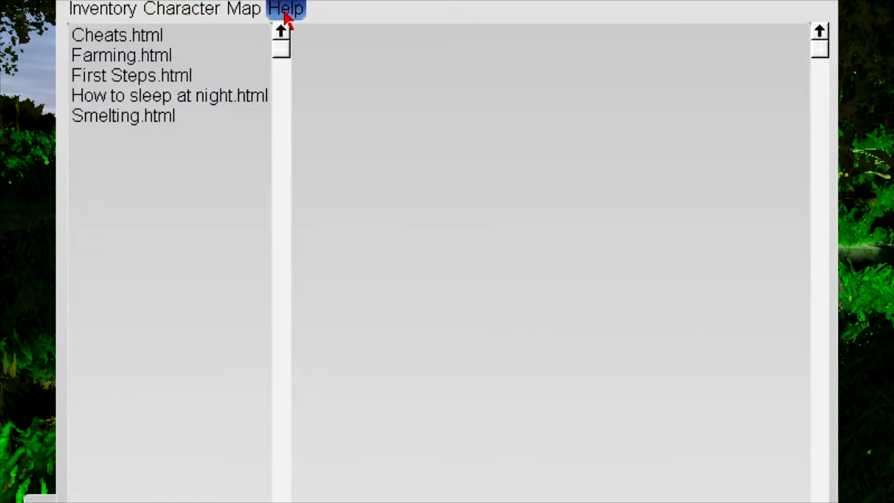
left_click(117, 35)
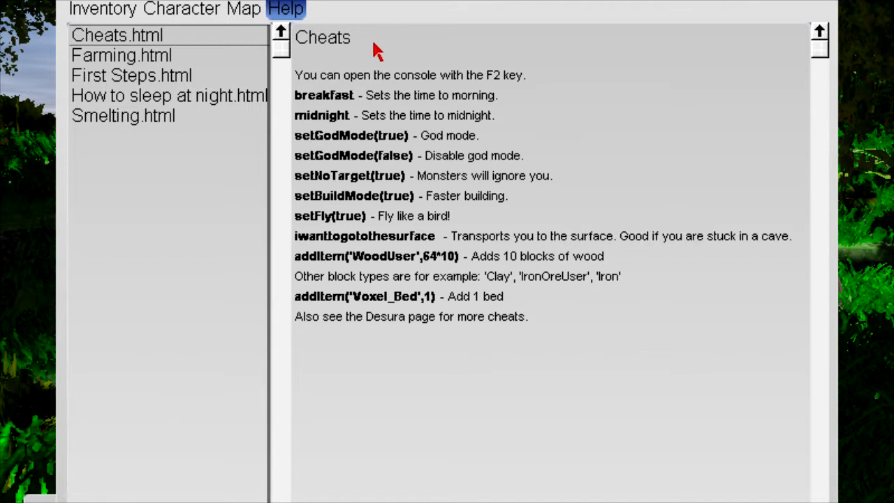
mouse_move(397, 134)
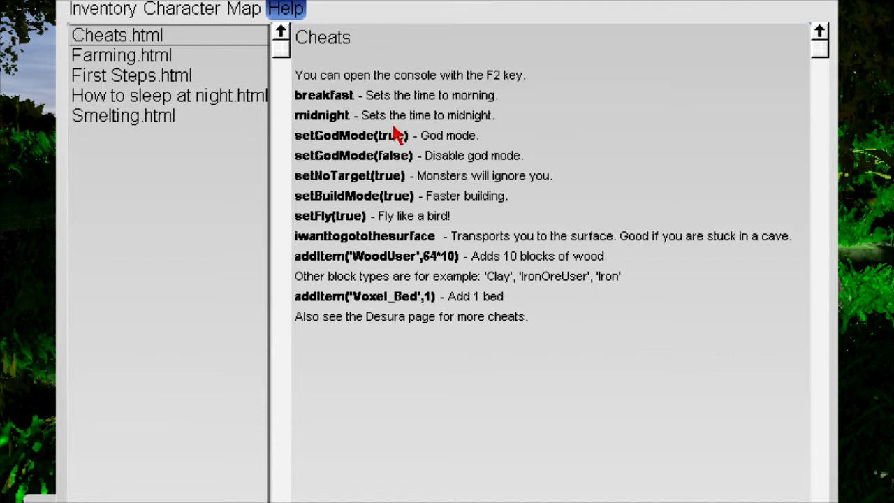
mouse_move(411, 159)
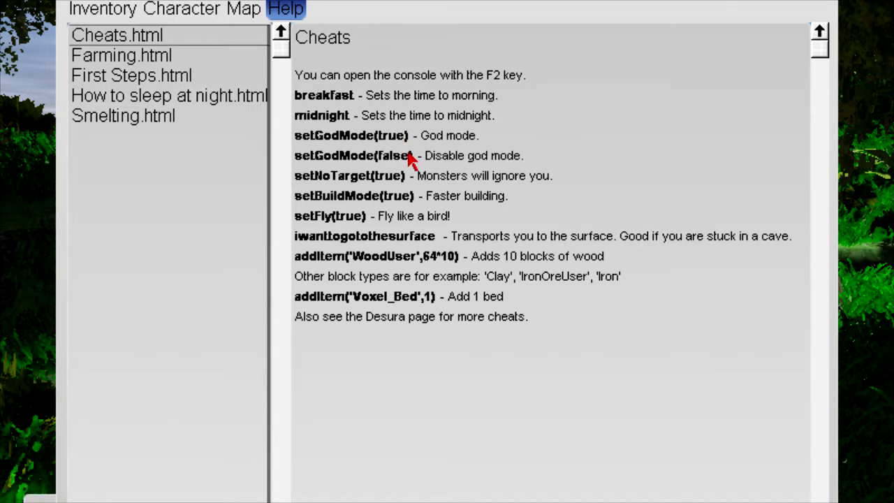
mouse_move(405, 195)
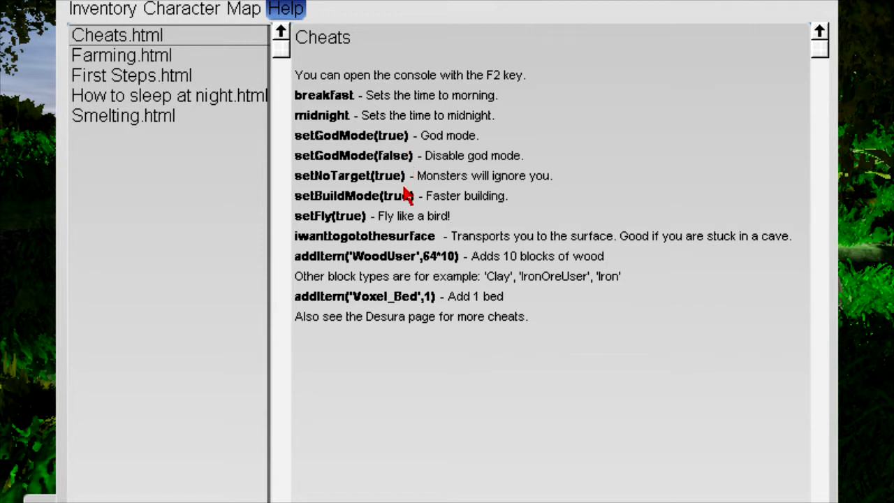
mouse_move(615, 125)
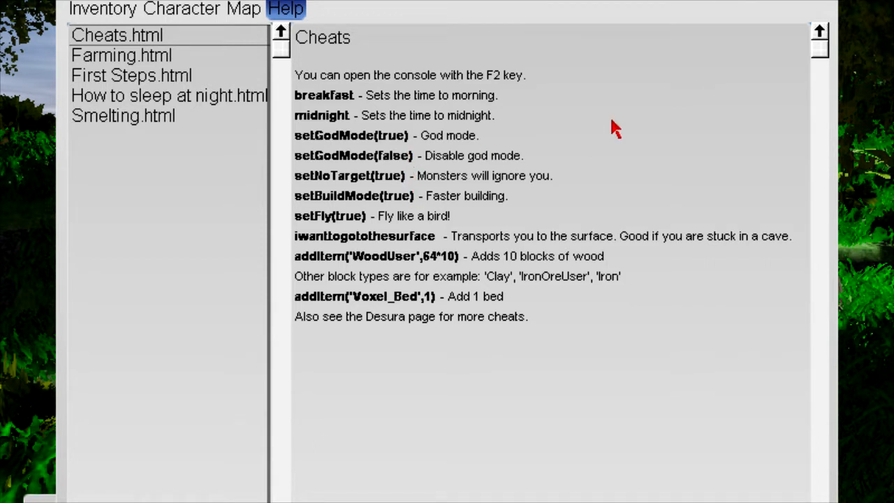
mouse_move(209, 223)
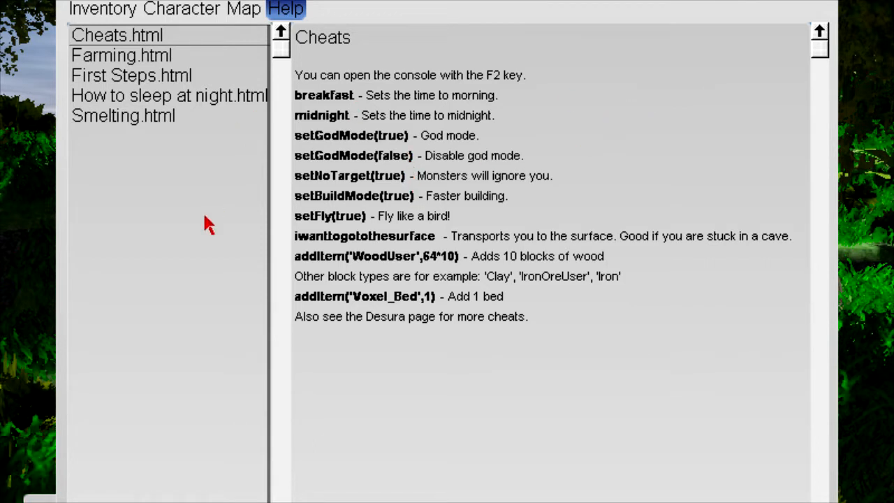
mouse_move(186, 271)
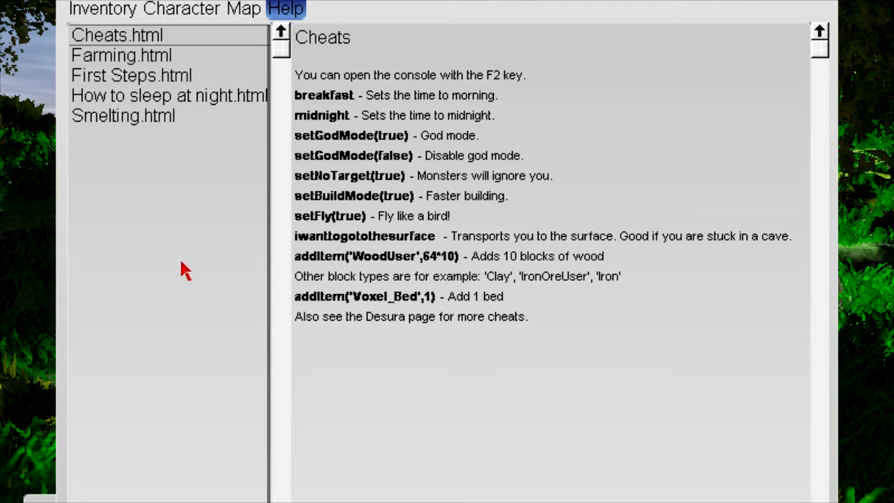
mouse_move(428, 54)
type("w2")
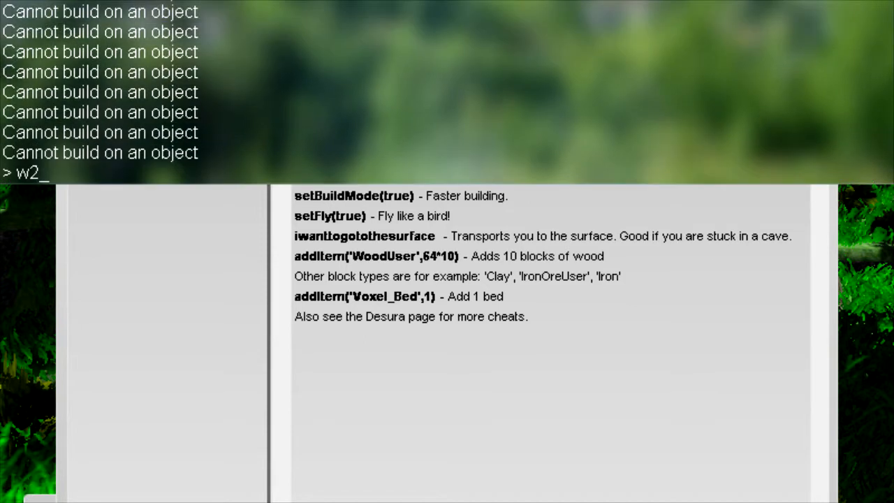
Step: Run setGodMode(true) in the console after fixing a typo, then start entering setFly(true)
type("set")
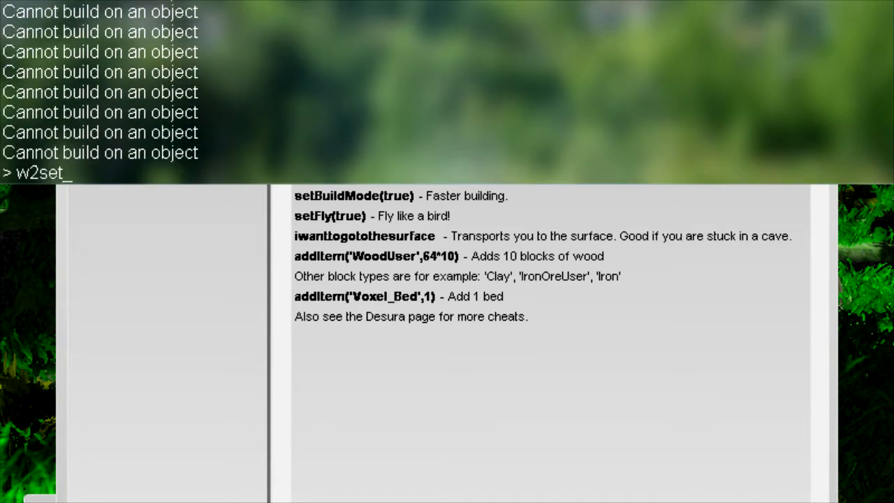
type("GodM")
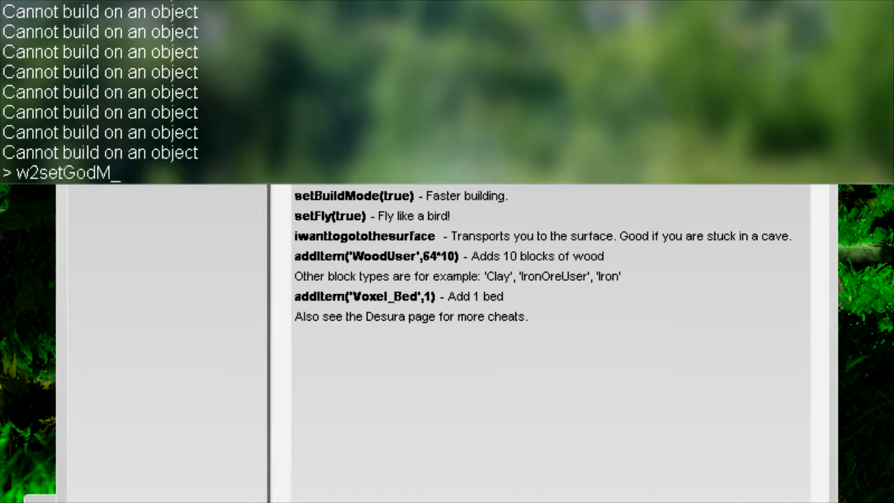
key("Backspace")
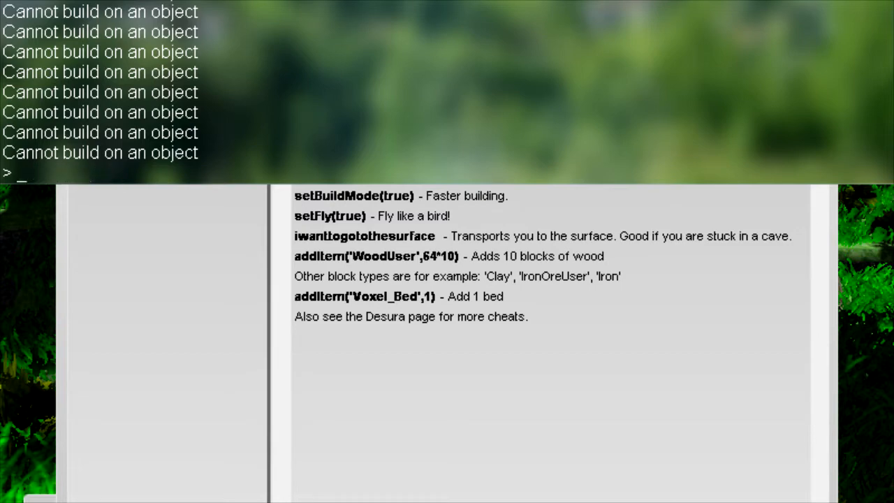
type("setGod")
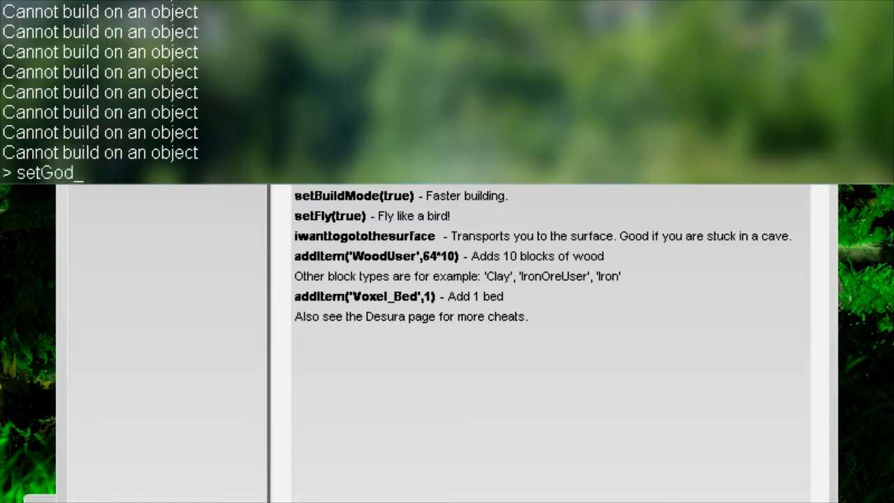
type("Mo")
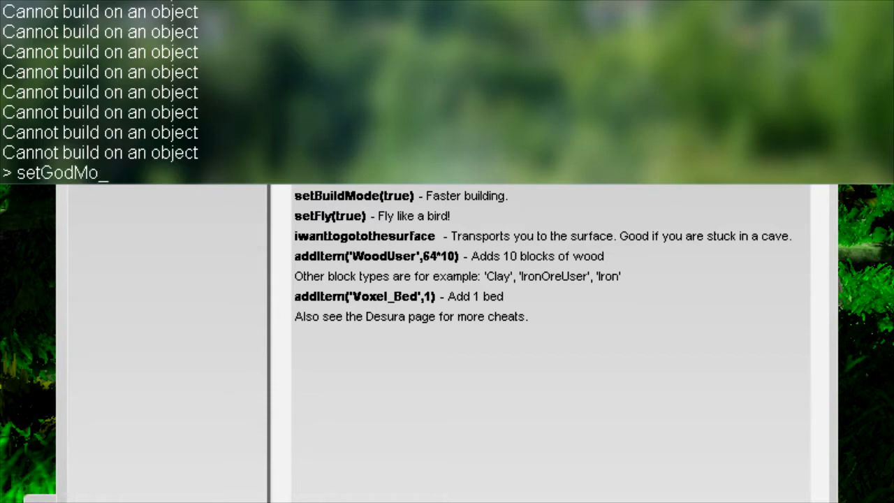
type("de(")
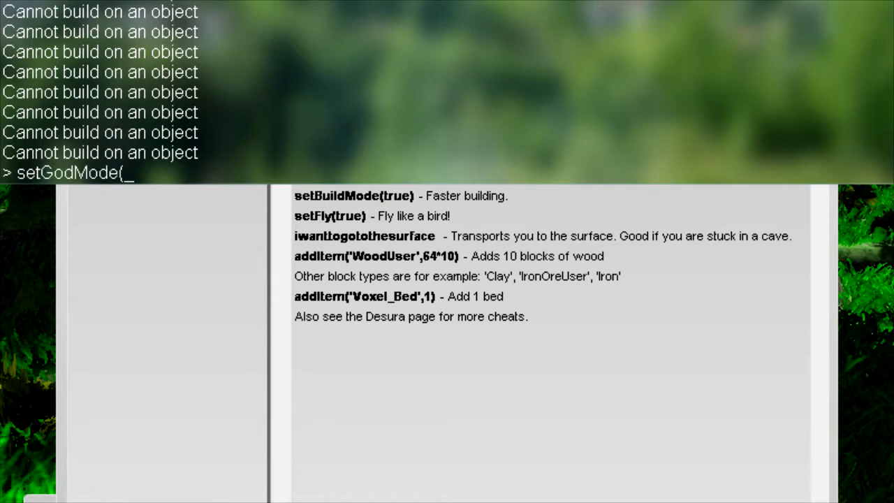
key("Return")
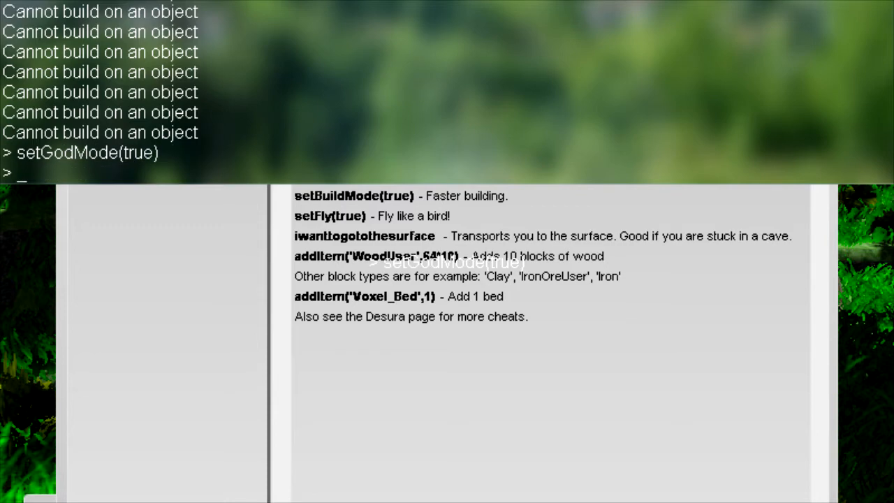
type("set")
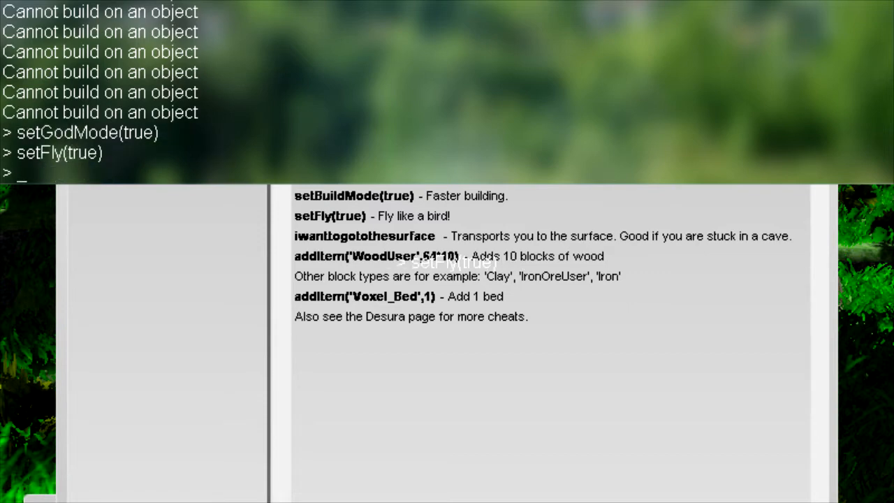
scroll("up", 3)
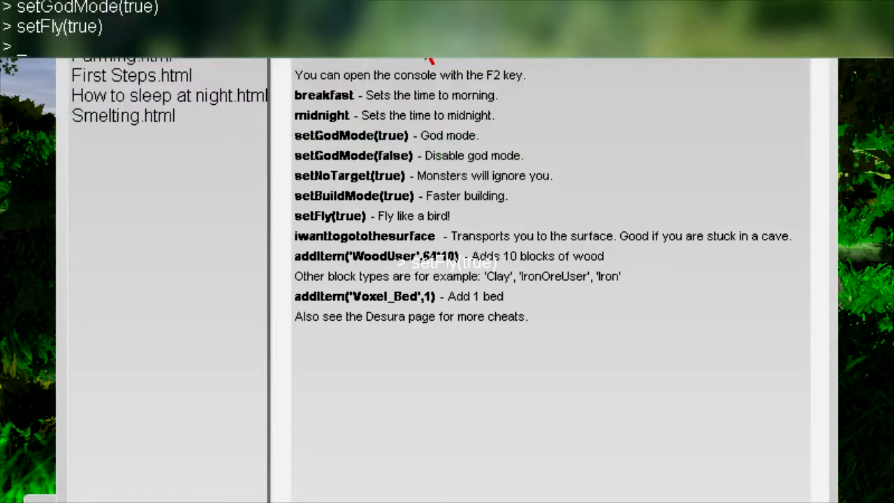